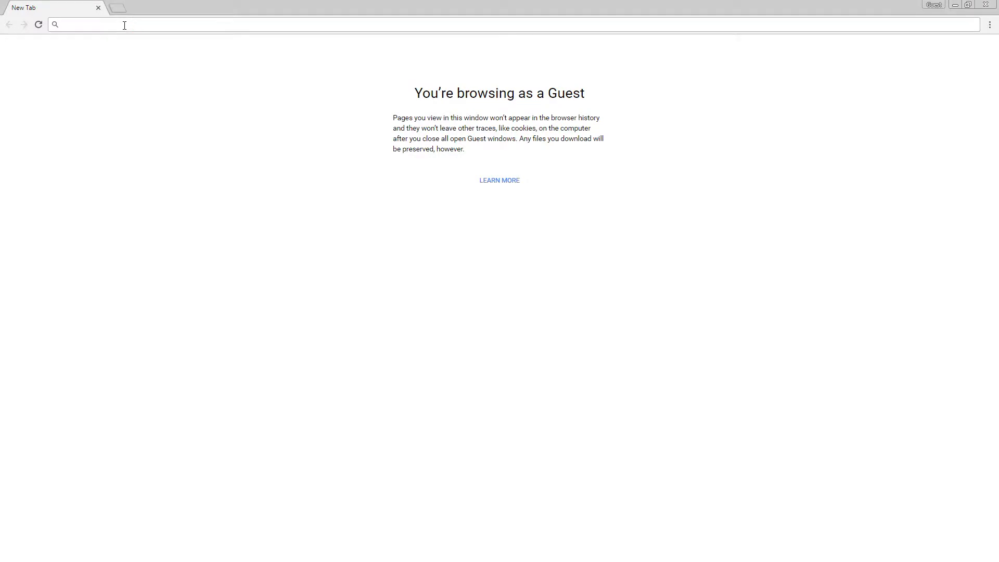
# Load the Smart Sensor web app in Chrome at address 1.2.3.4
pyautogui.write('1.2.3.4/#/home')
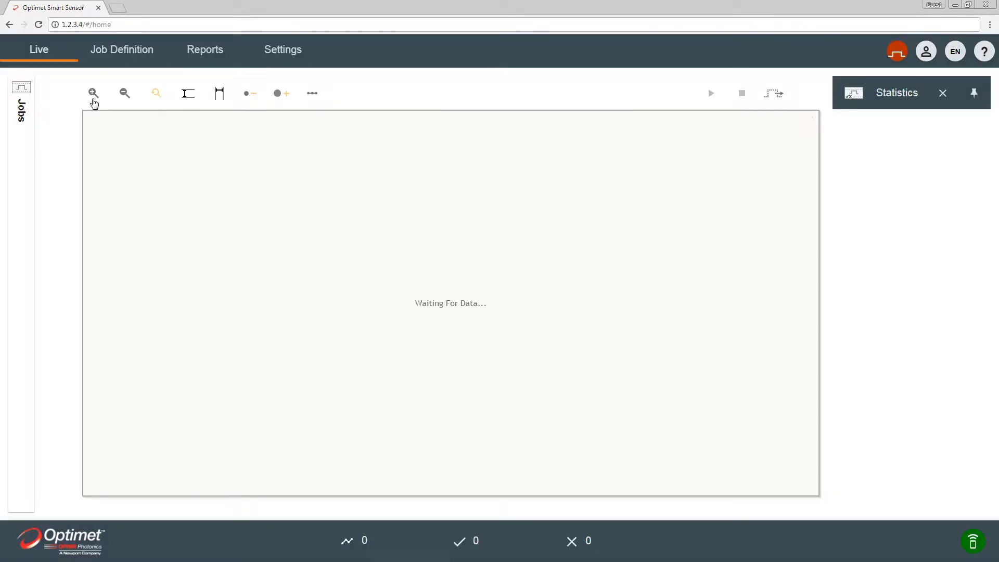
# In Job Definition, load the Optimet Example job from the Jobs panel
pyautogui.click(121, 49)
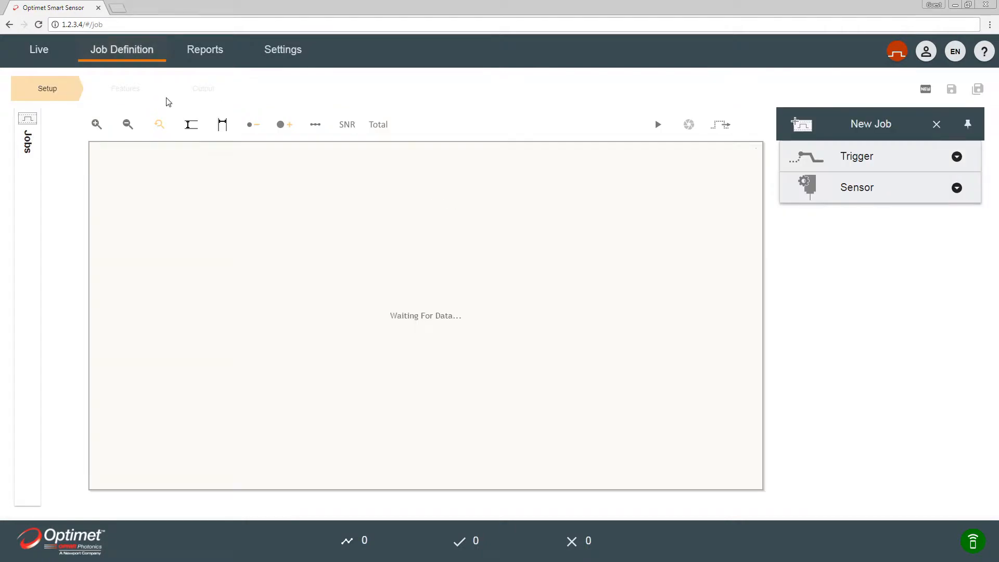
pyautogui.click(656, 124)
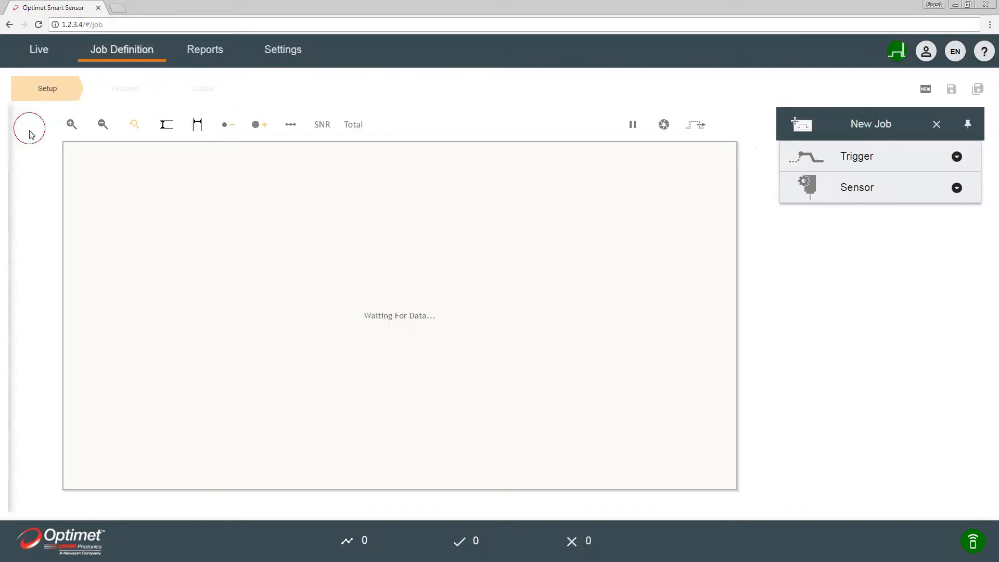
pyautogui.click(28, 128)
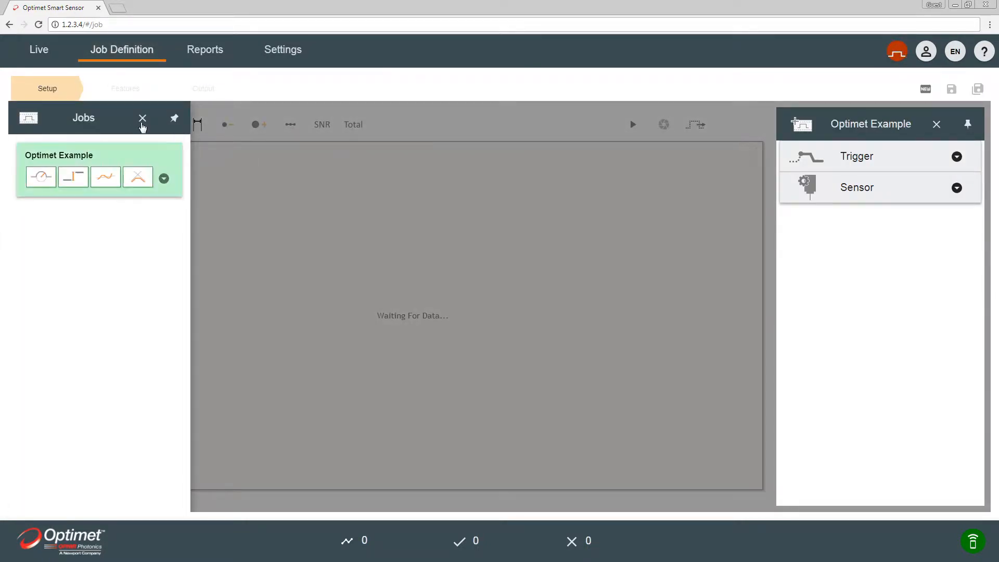
pyautogui.click(142, 119)
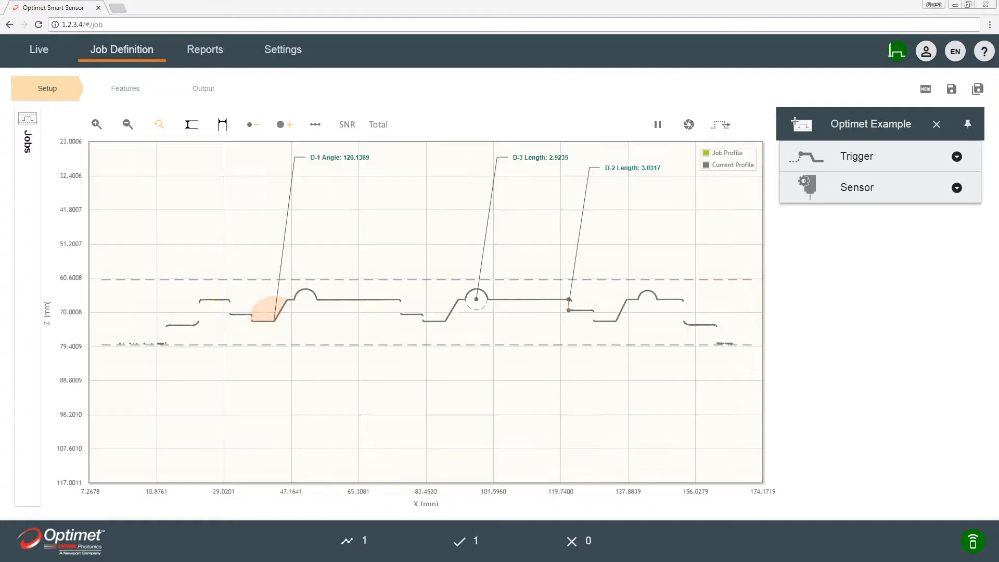
pyautogui.moveTo(309, 240)
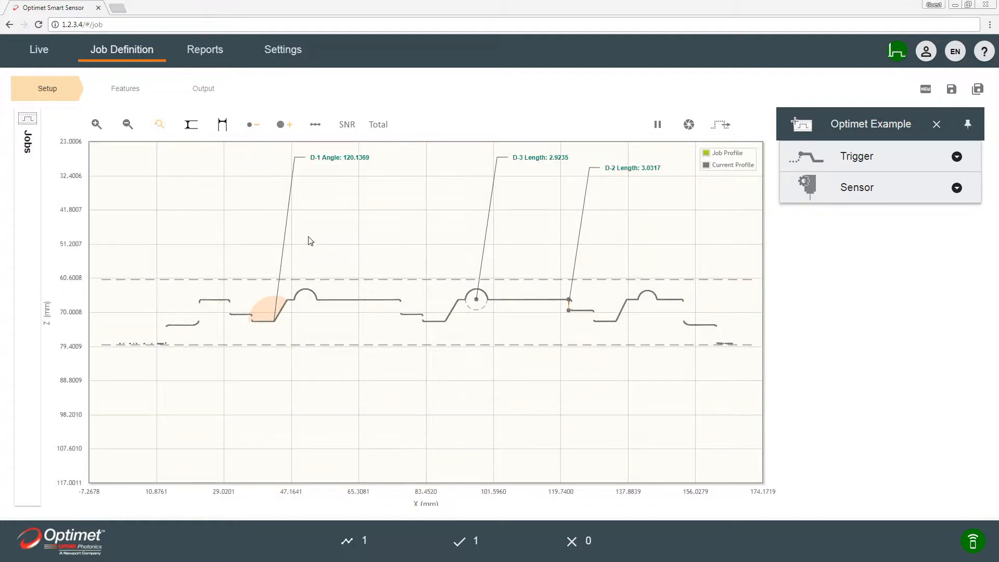
pyautogui.moveTo(303, 247)
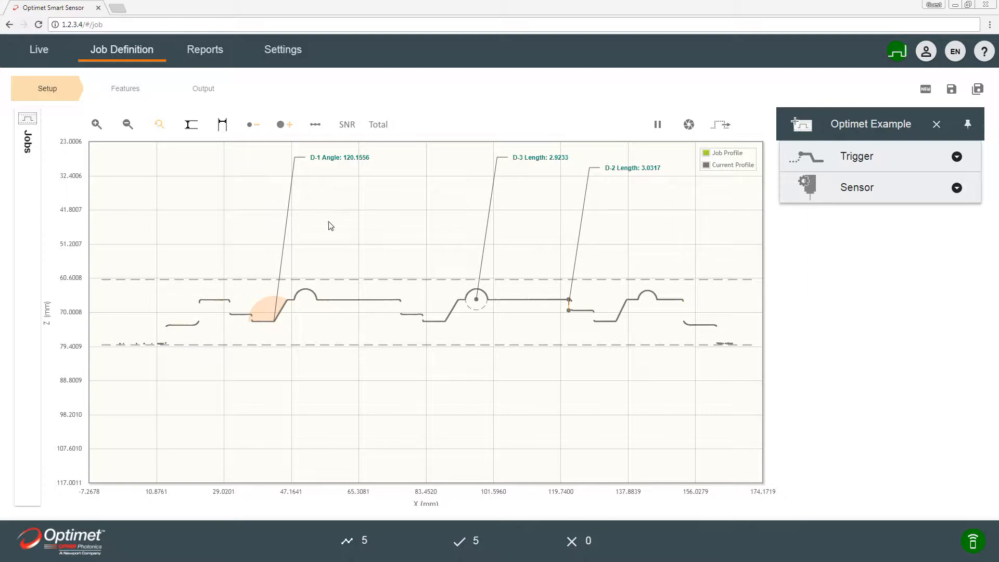
pyautogui.moveTo(402, 260)
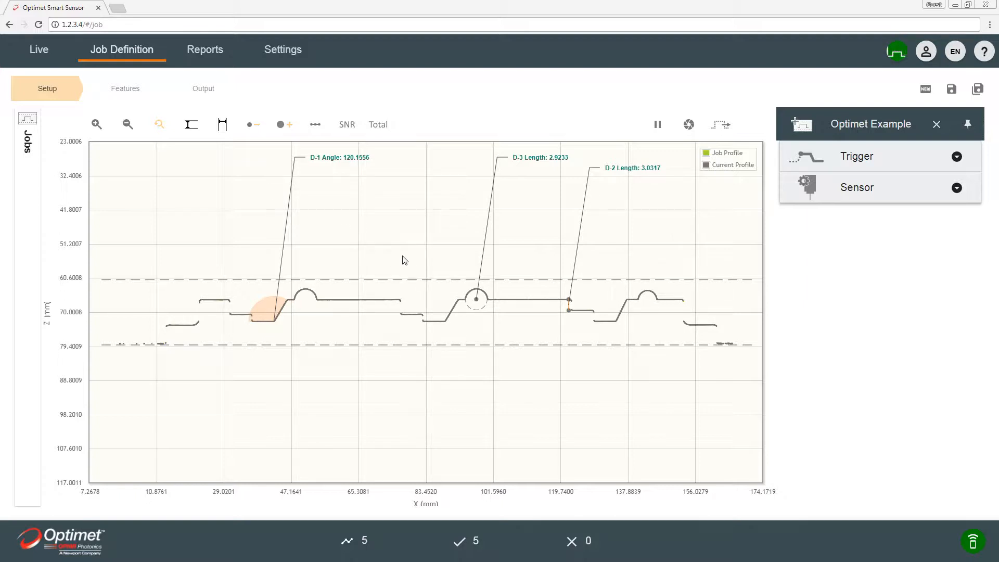
pyautogui.moveTo(142, 247)
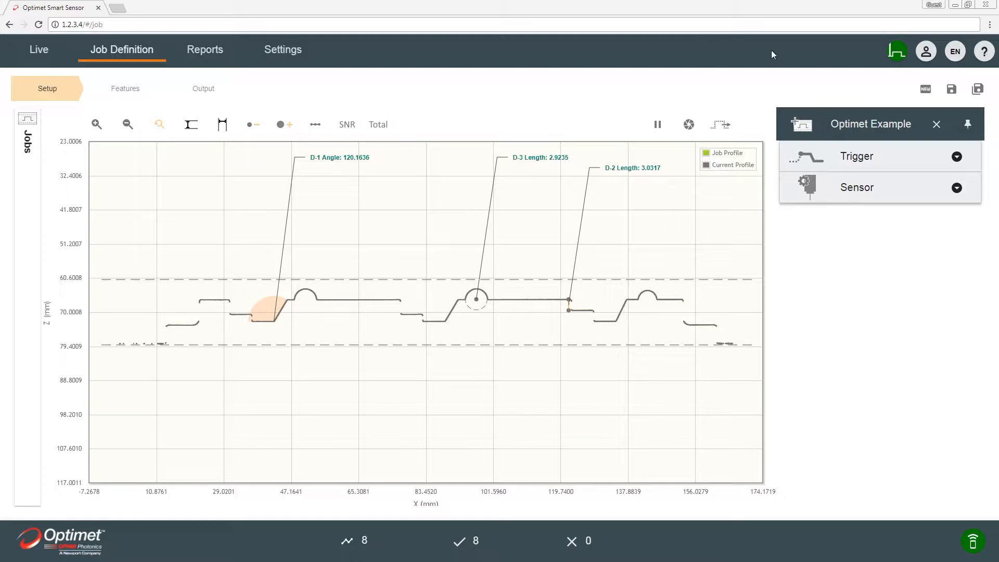
# Expand the Trigger settings, keeping trigger type Direction with Any Change
pyautogui.click(955, 156)
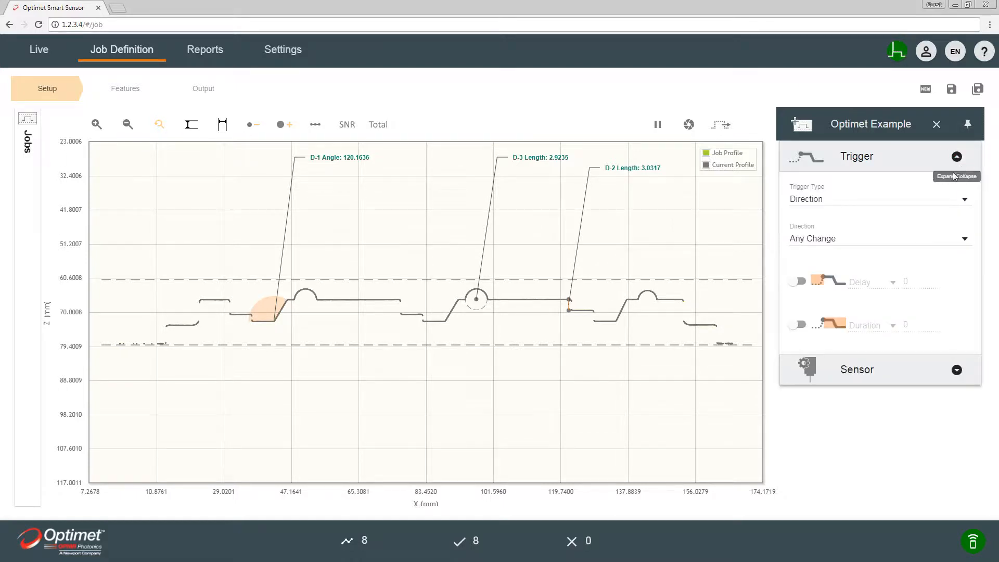
pyautogui.click(878, 198)
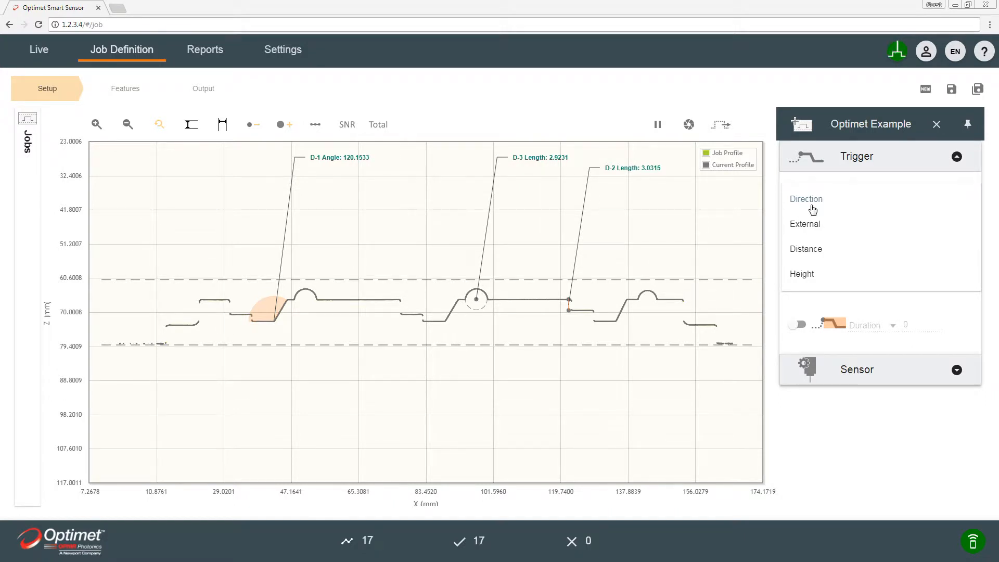
pyautogui.click(806, 199)
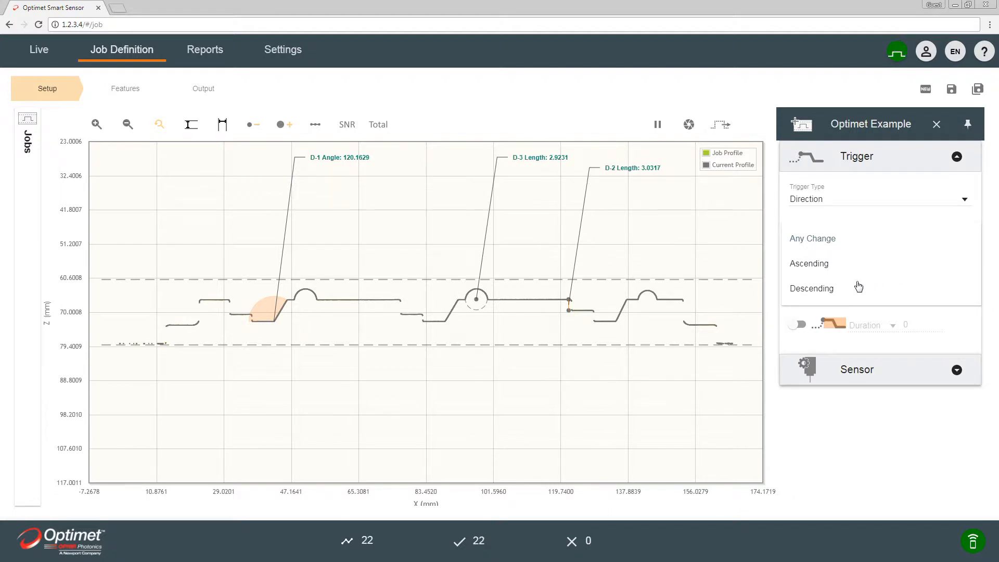
pyautogui.moveTo(858, 287)
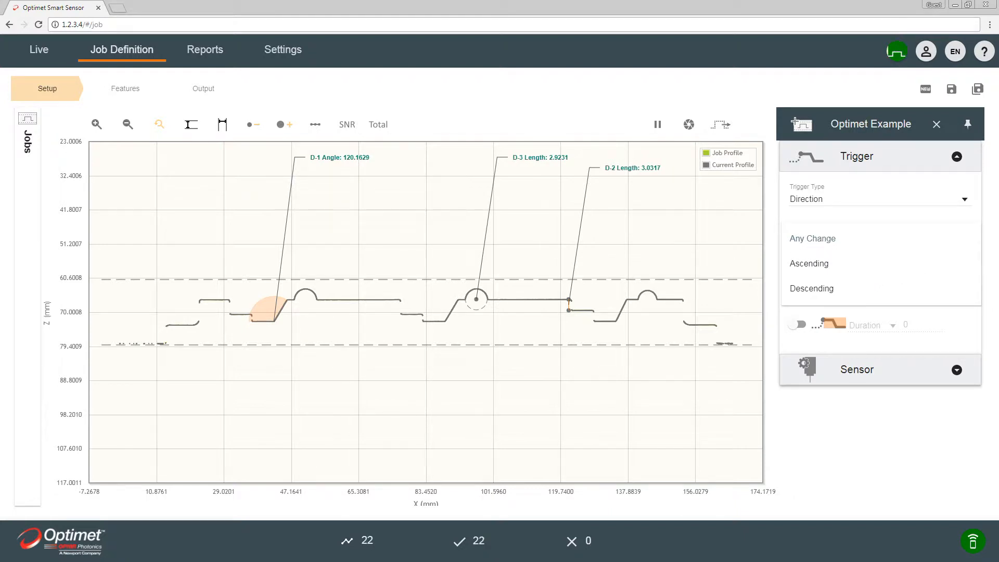
pyautogui.click(812, 238)
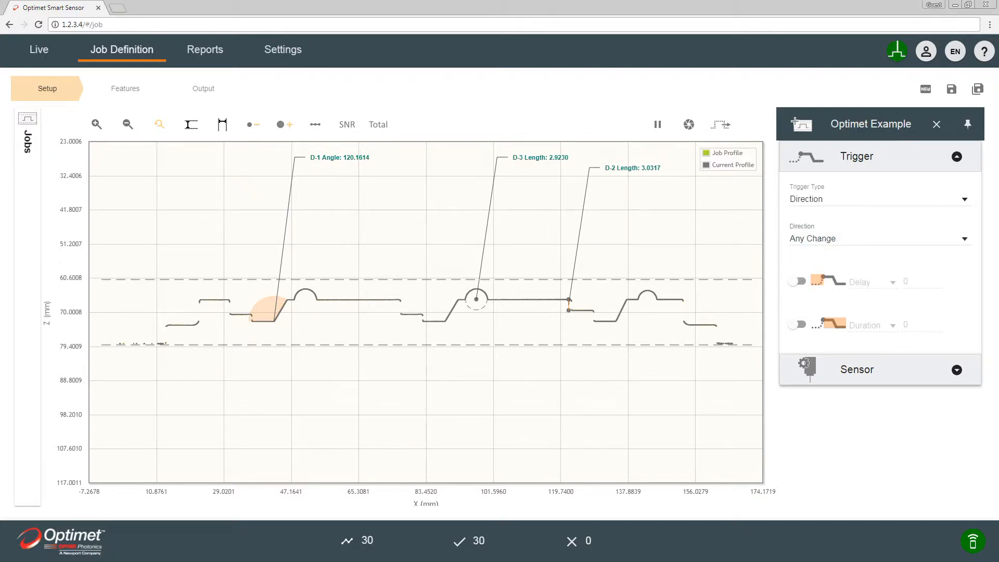
# Leave the trigger Delay off and toggle Duration, reviewing its unit choices
pyautogui.click(797, 281)
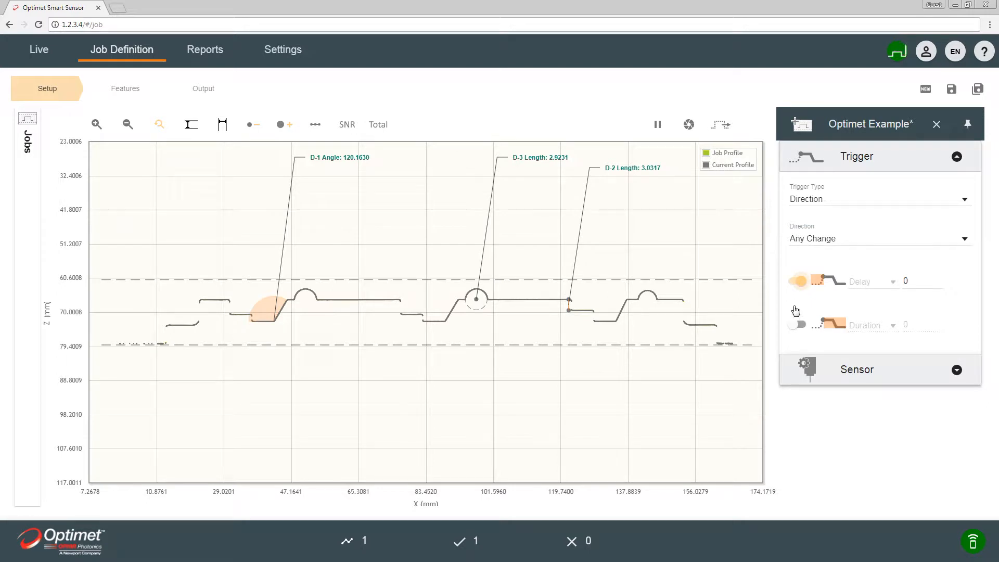
pyautogui.moveTo(871, 287)
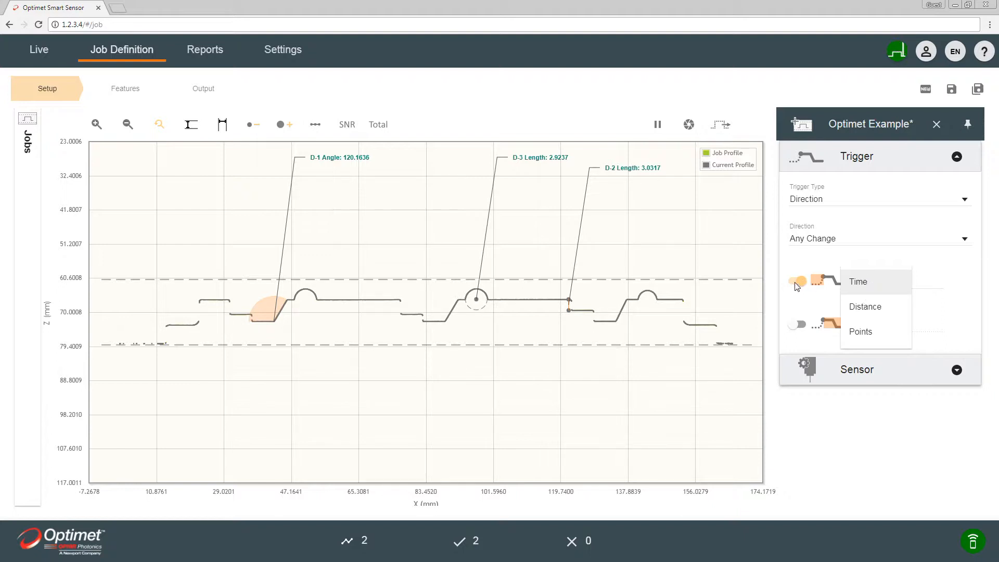
pyautogui.click(857, 281)
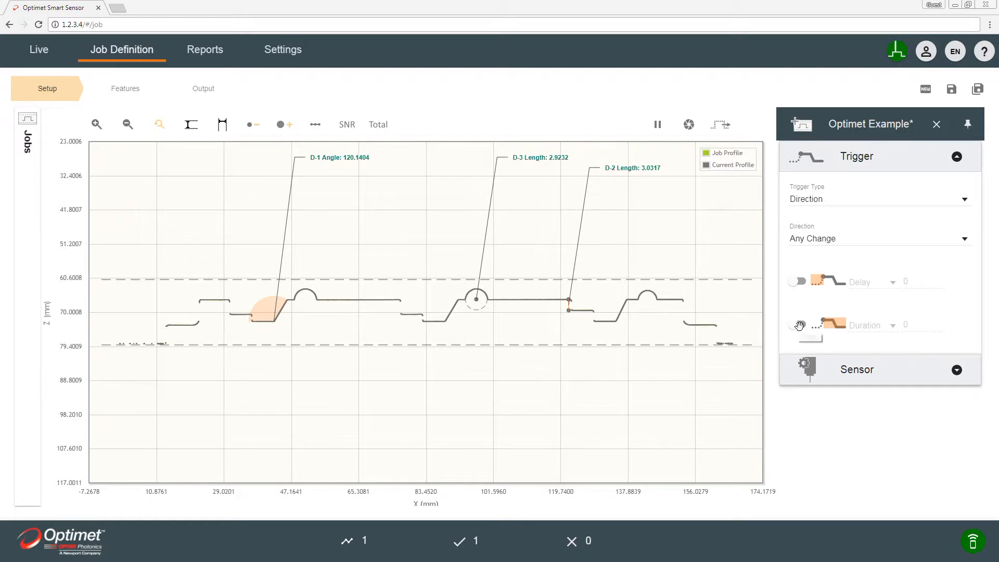
pyautogui.click(797, 324)
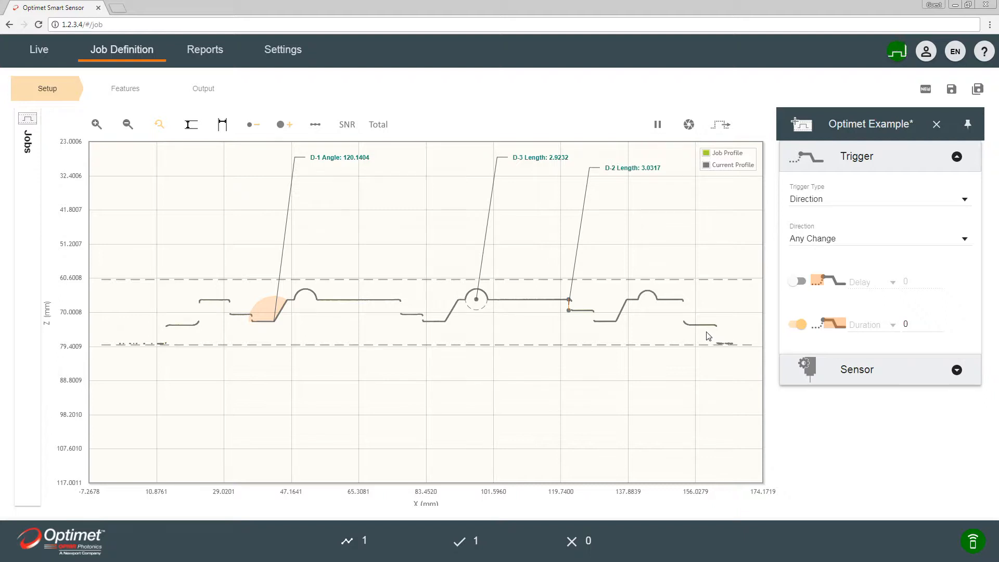
pyautogui.moveTo(459, 312)
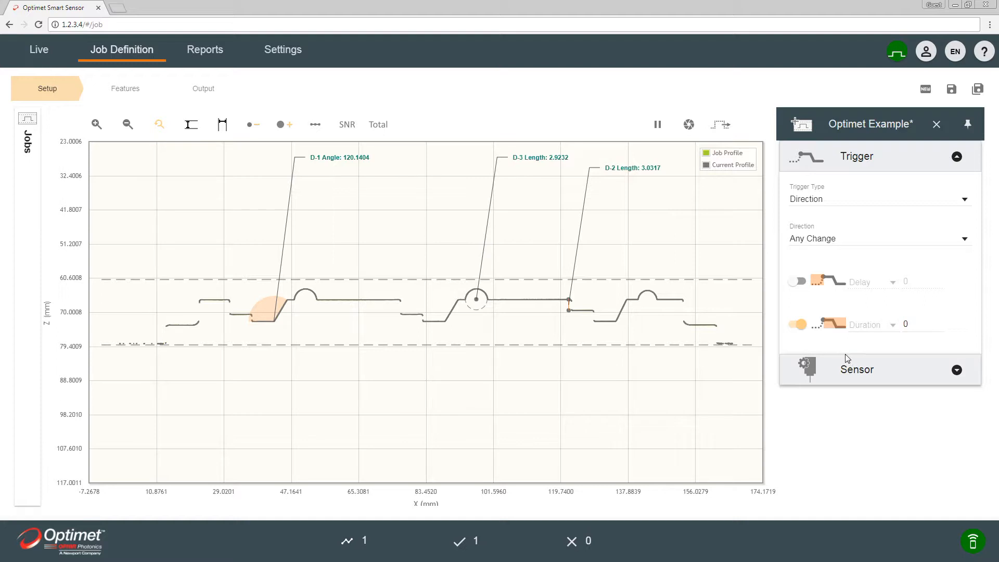
pyautogui.click(796, 324)
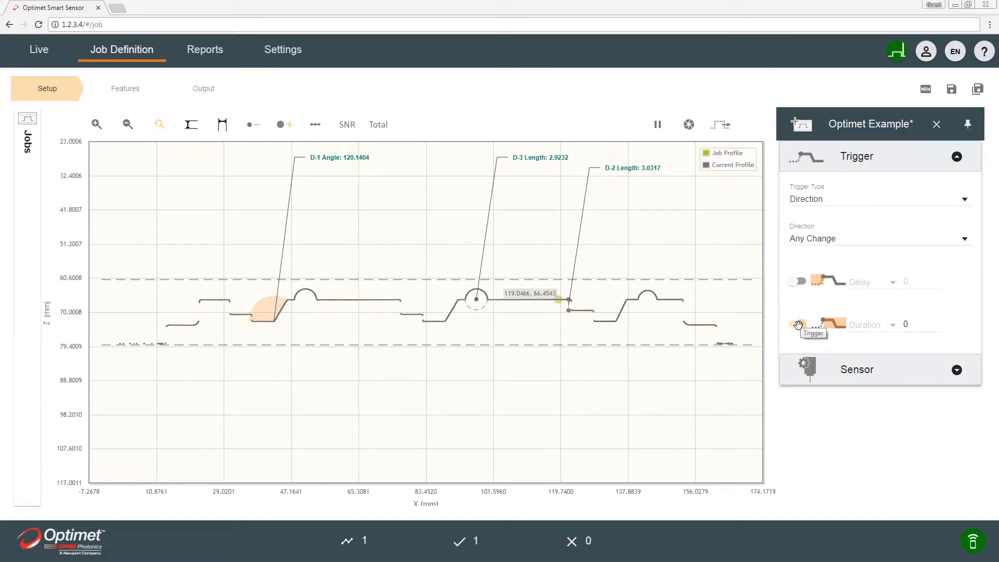
pyautogui.click(797, 324)
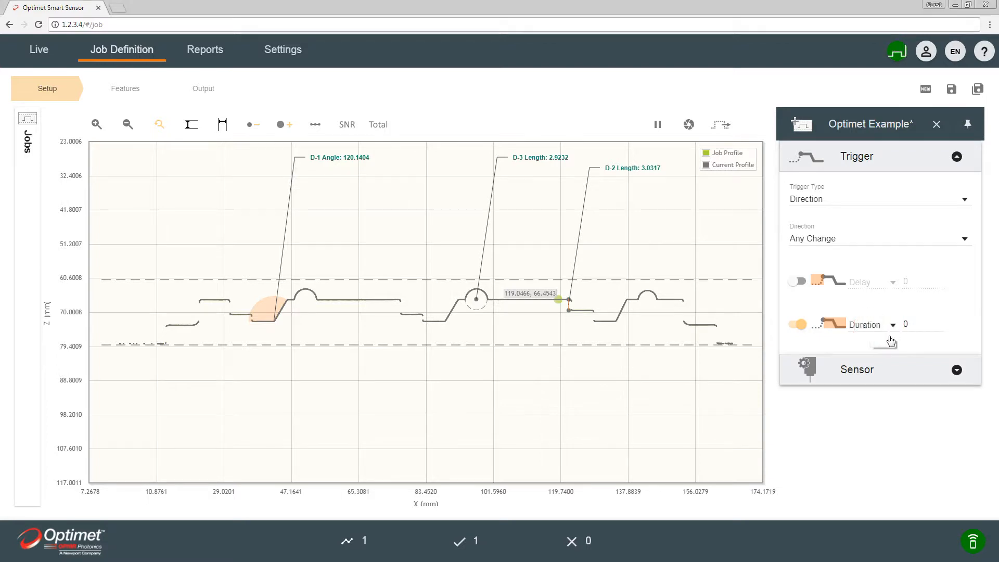
pyautogui.click(891, 324)
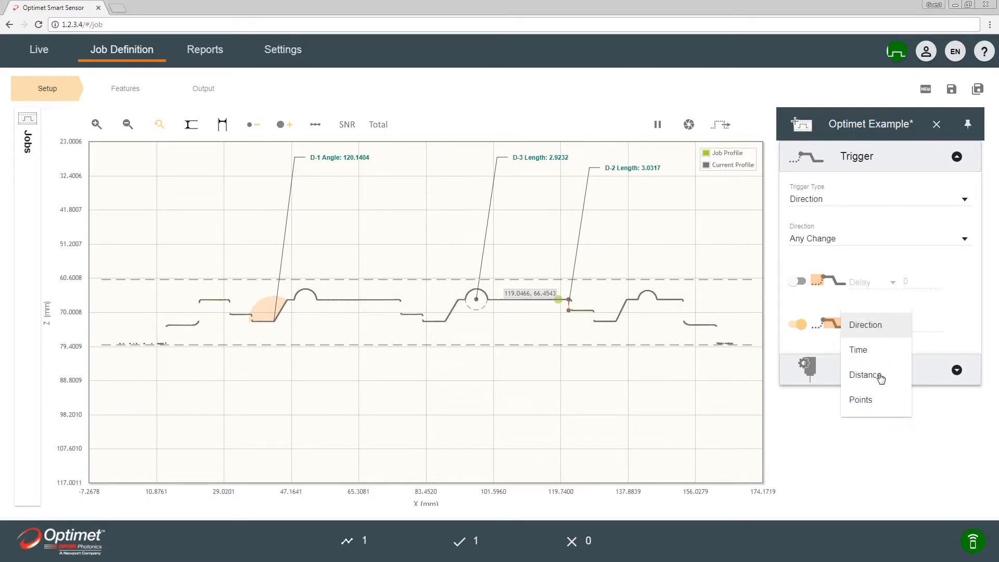
pyautogui.moveTo(161, 304)
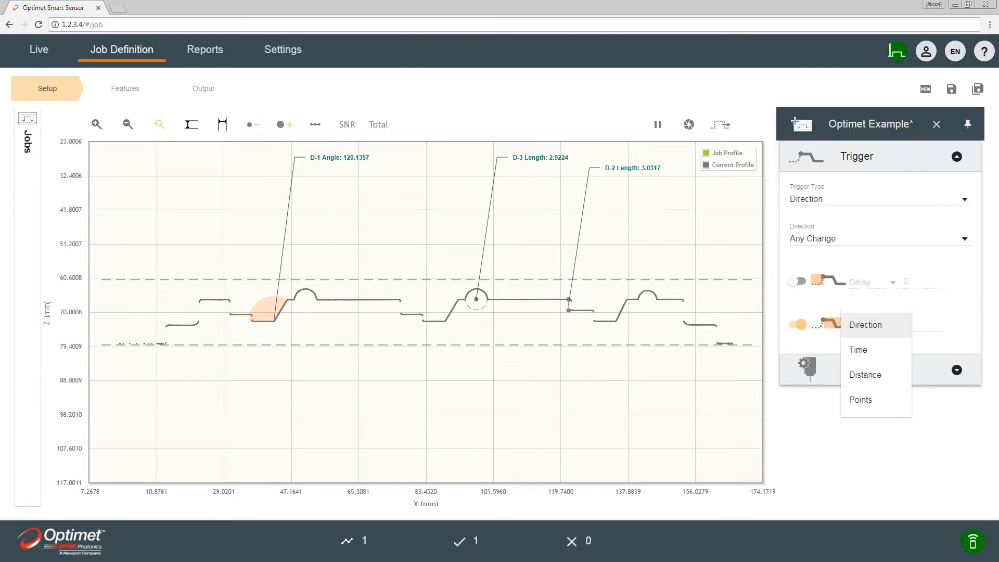
pyautogui.click(865, 324)
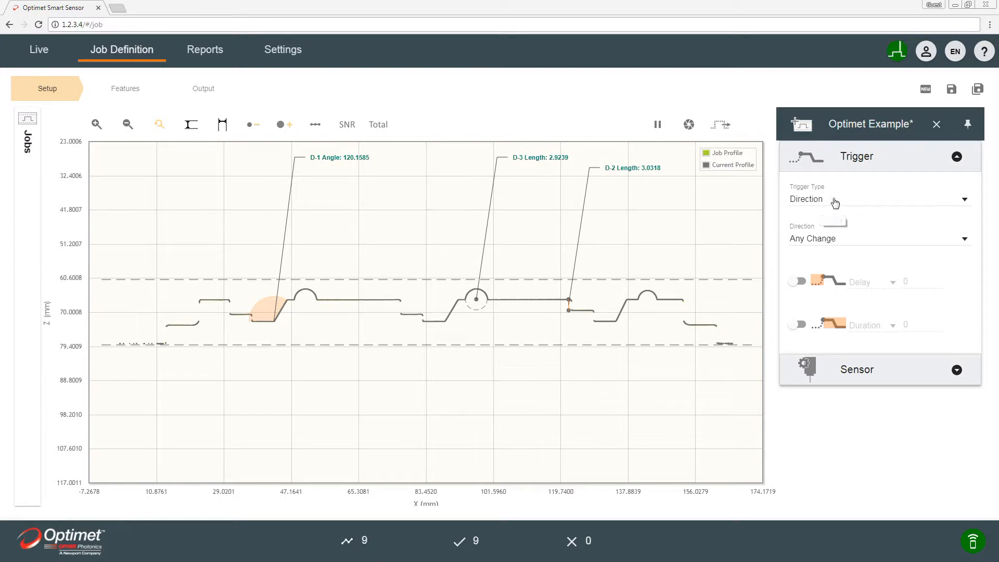
pyautogui.moveTo(829, 209)
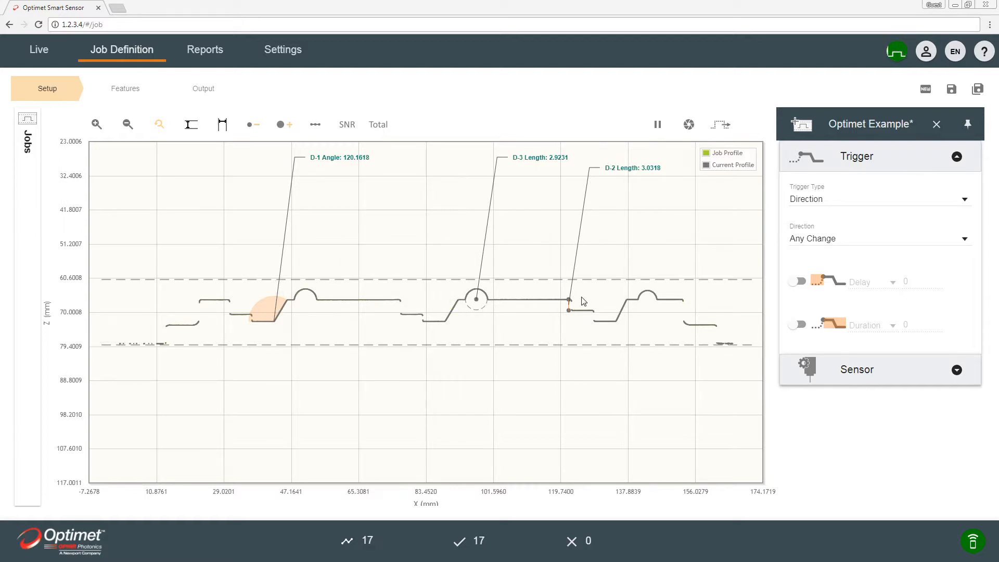
pyautogui.moveTo(571, 329)
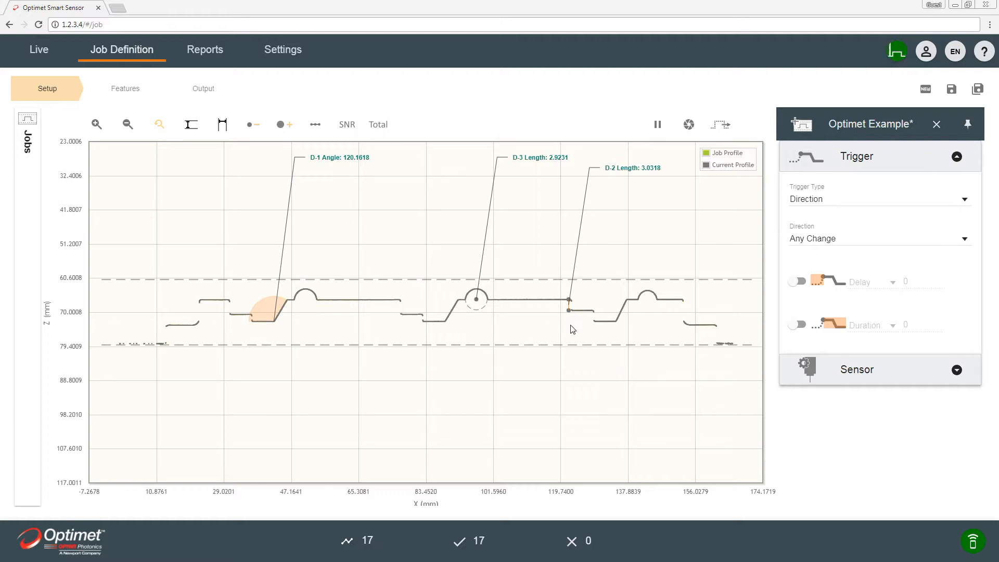
pyautogui.moveTo(570, 319)
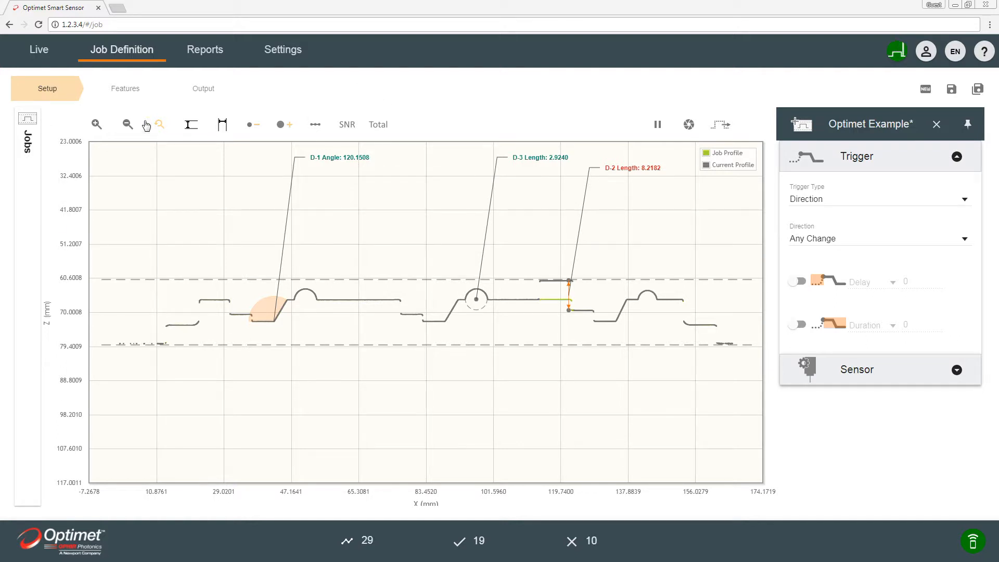
pyautogui.click(125, 88)
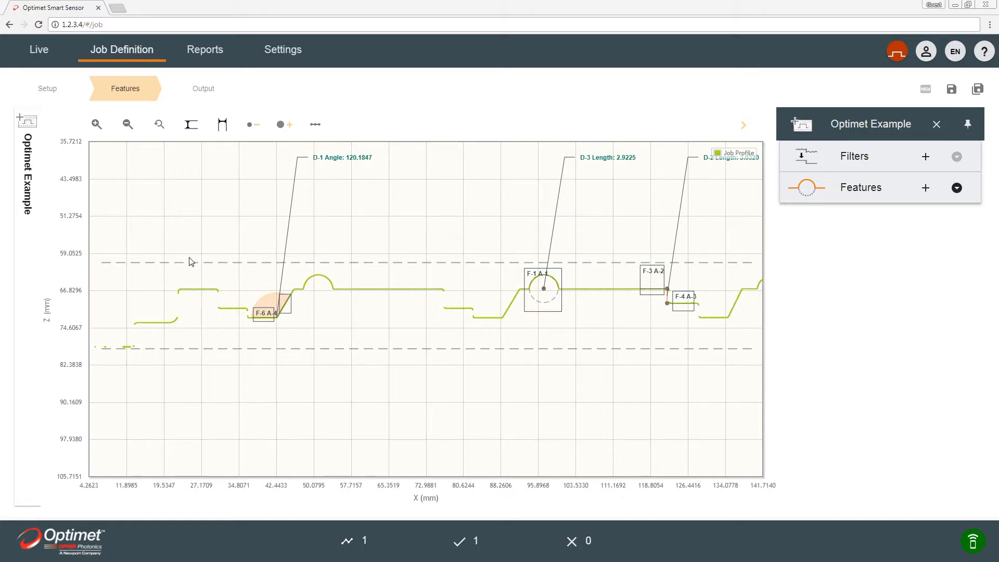
pyautogui.moveTo(176, 265)
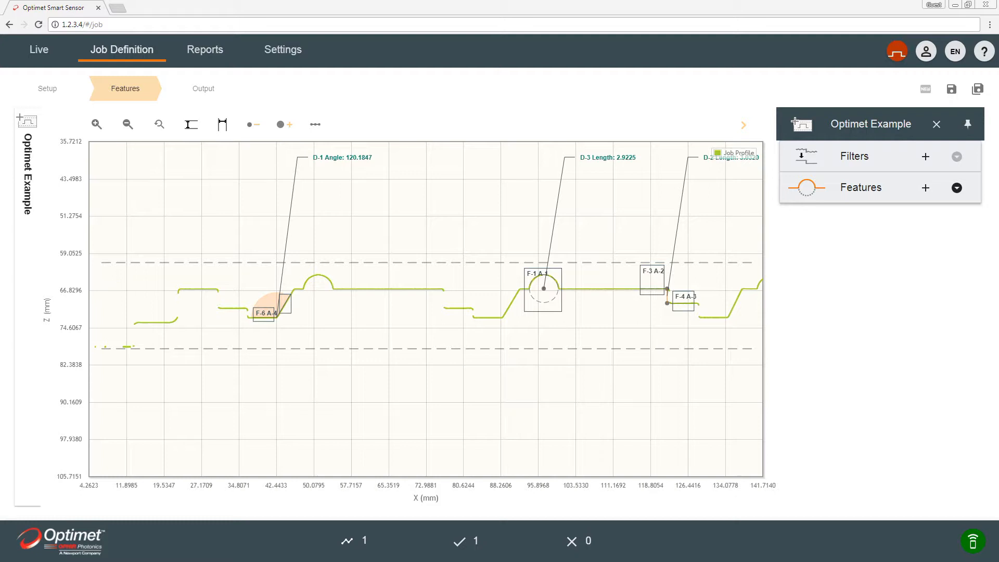
pyautogui.moveTo(662, 301)
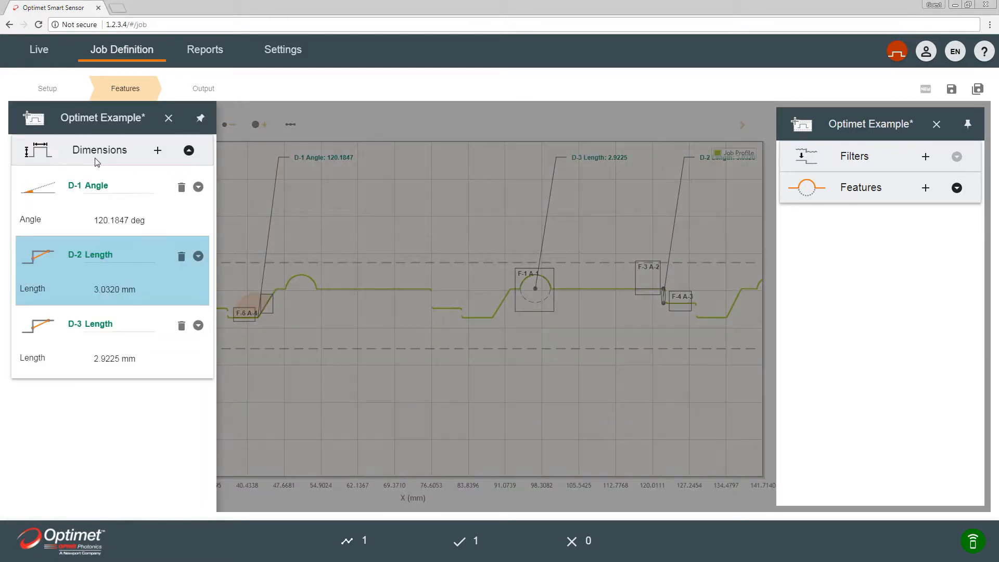
pyautogui.moveTo(197, 259)
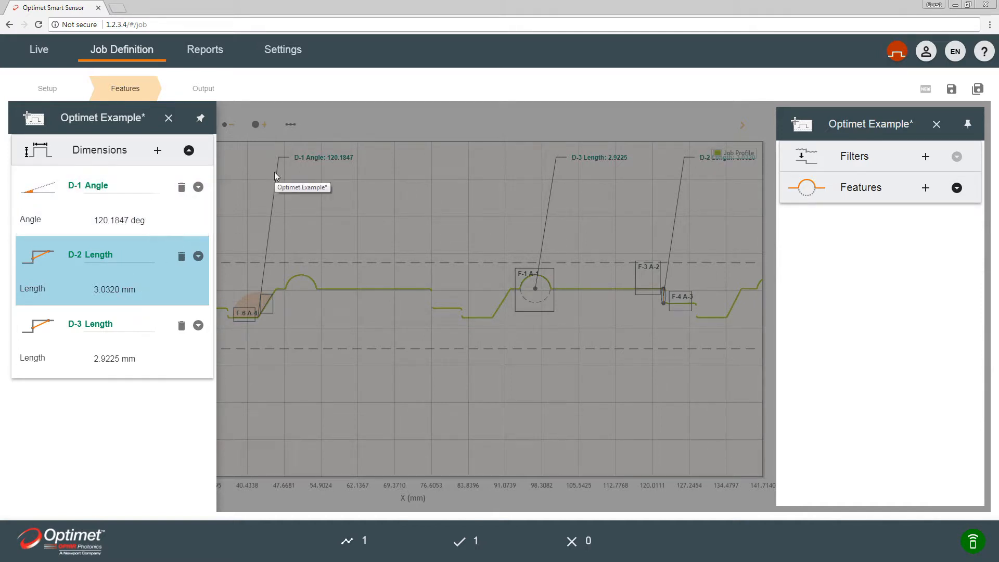
pyautogui.moveTo(608, 349)
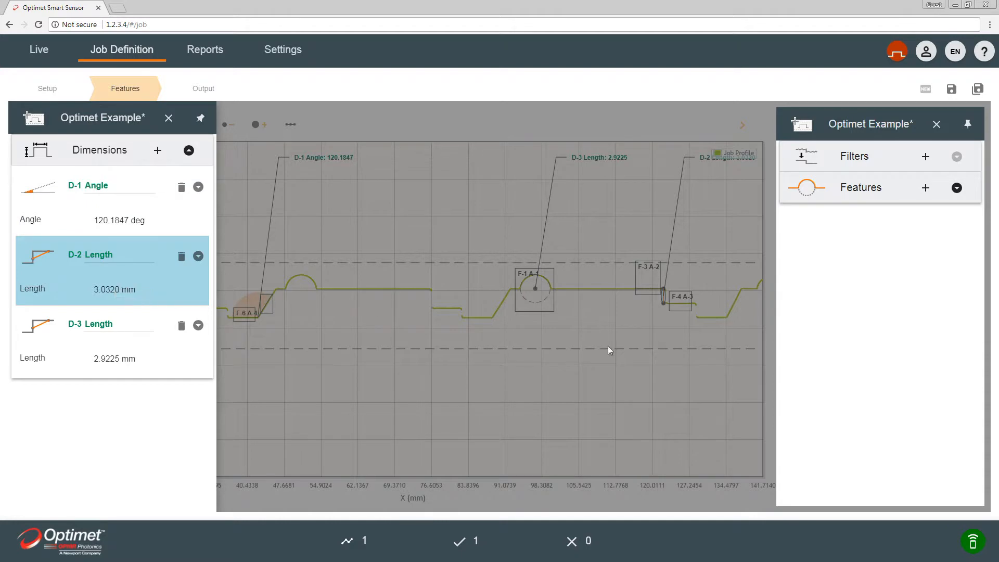
pyautogui.moveTo(678, 312)
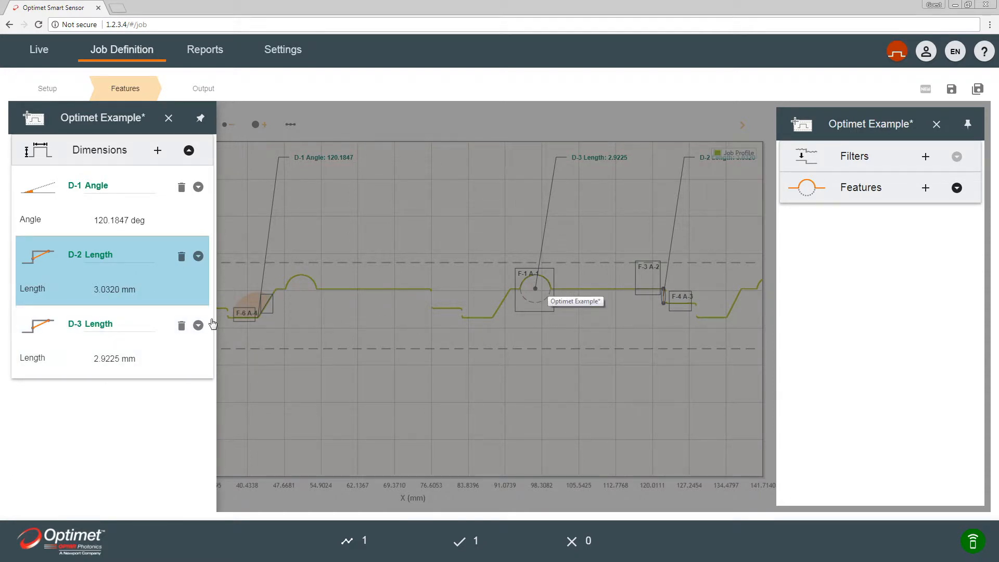
# Give D-2 Length pass value 3 with tolerances 0.1 negative and 5.5 positive
pyautogui.click(197, 256)
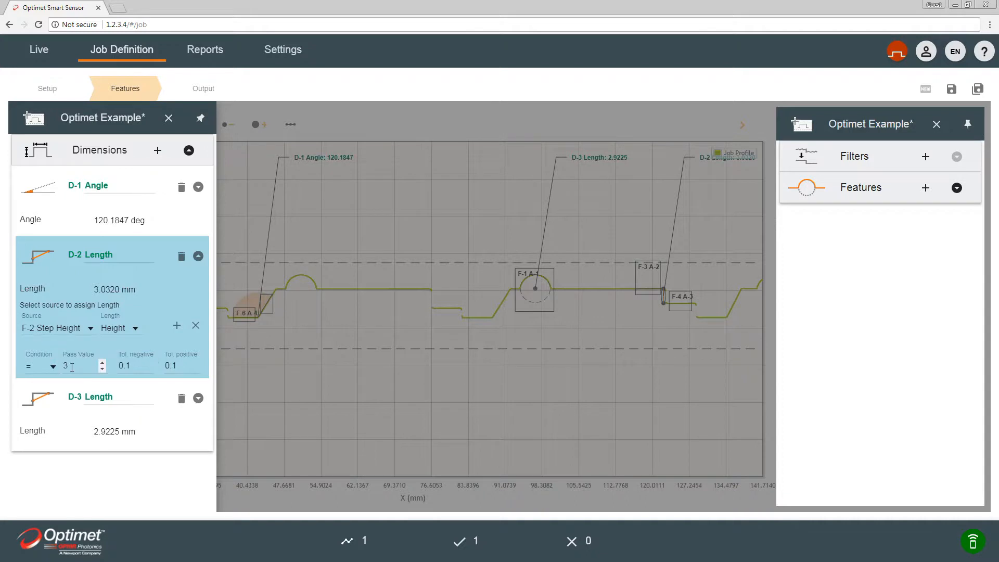
pyautogui.moveTo(109, 329)
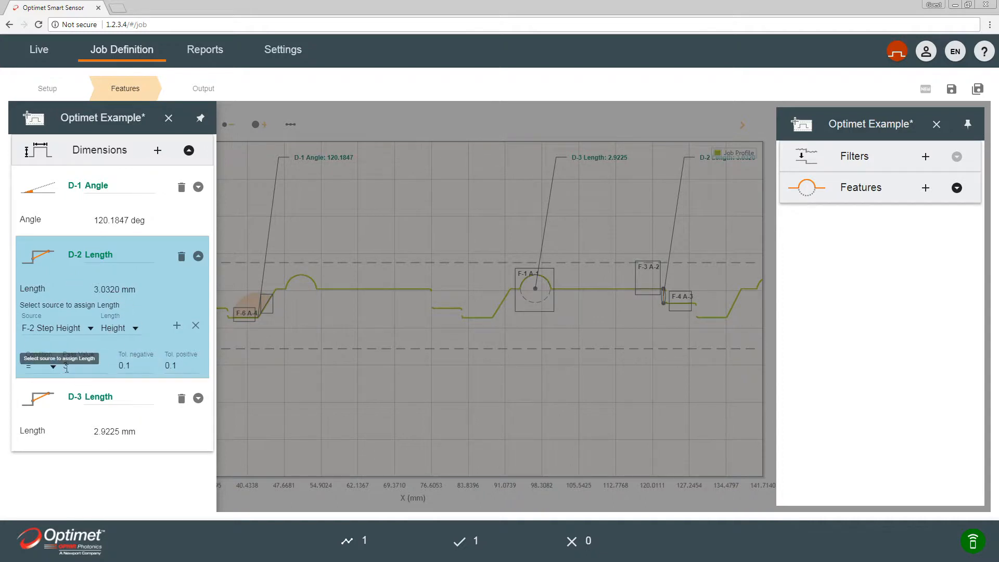
pyautogui.write('3')
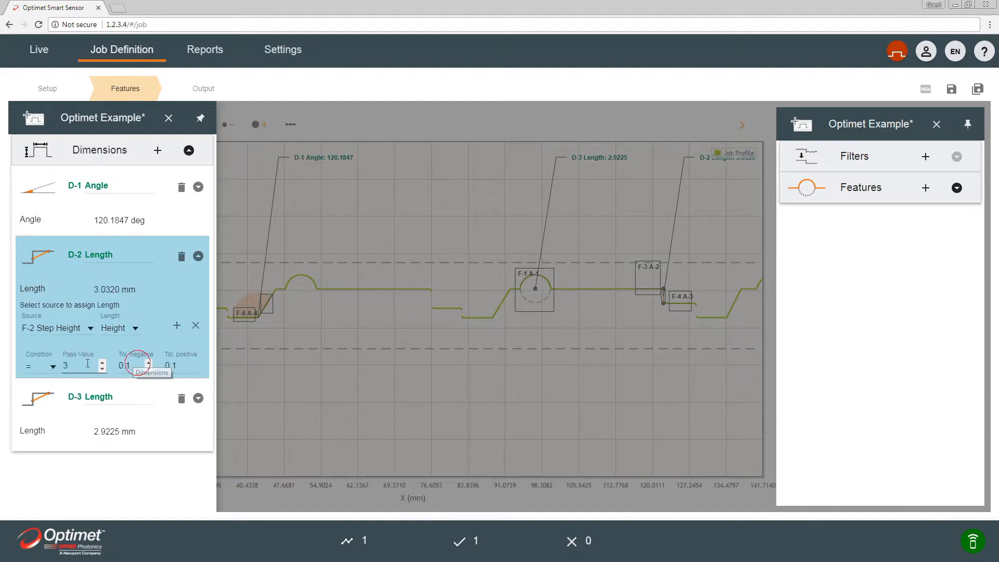
pyautogui.write('5')
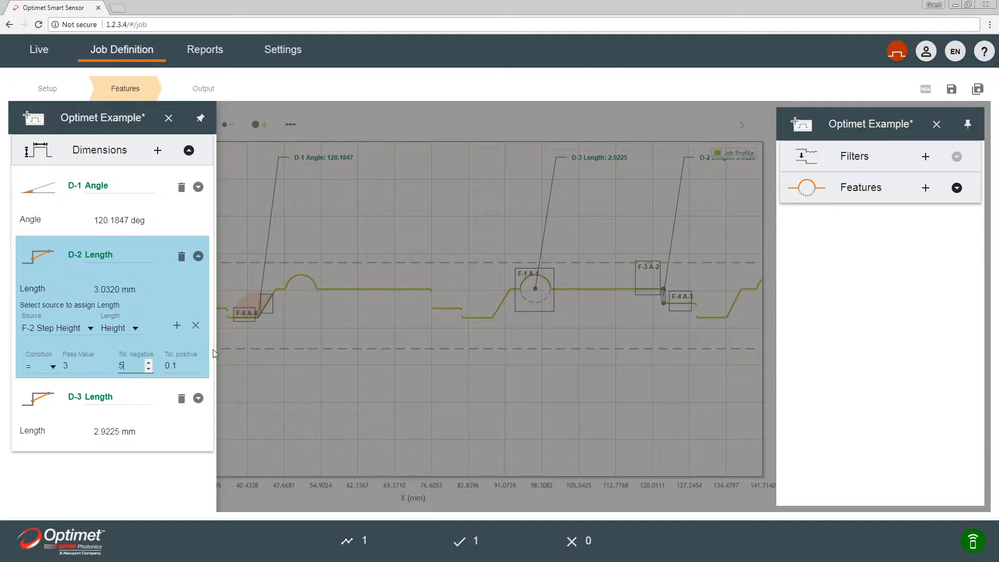
pyautogui.click(175, 365)
pyautogui.write('5')
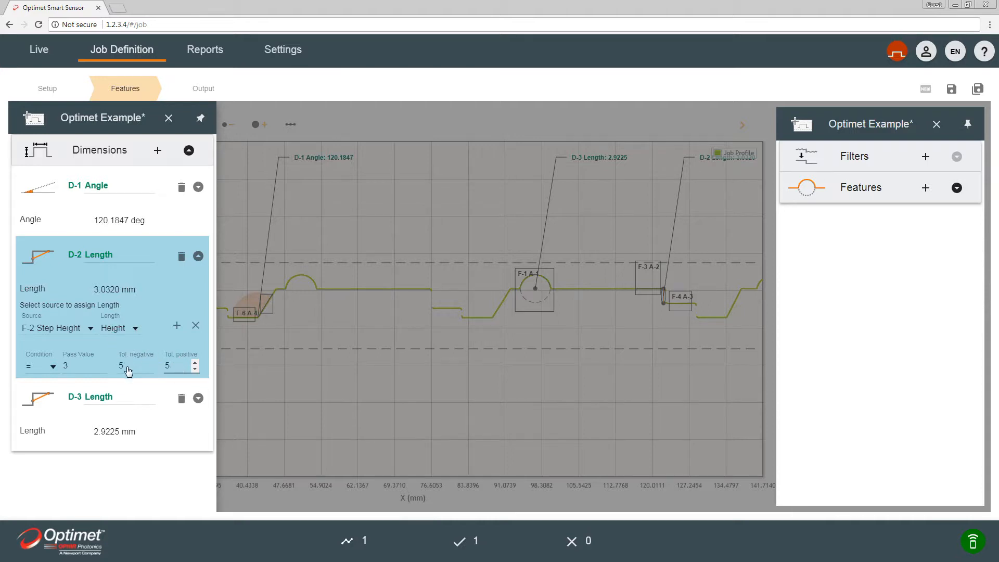
pyautogui.click(130, 365)
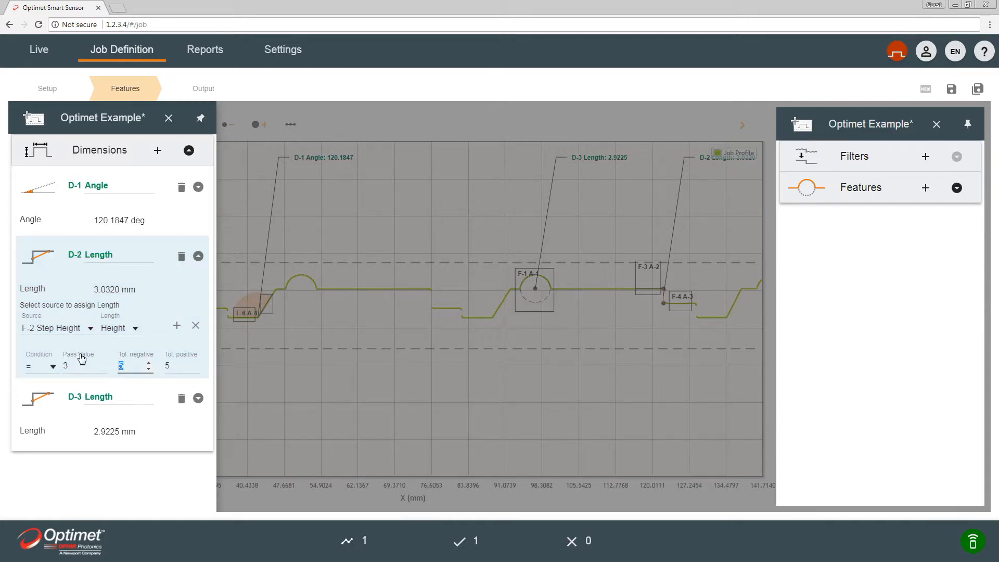
pyautogui.write('0.1')
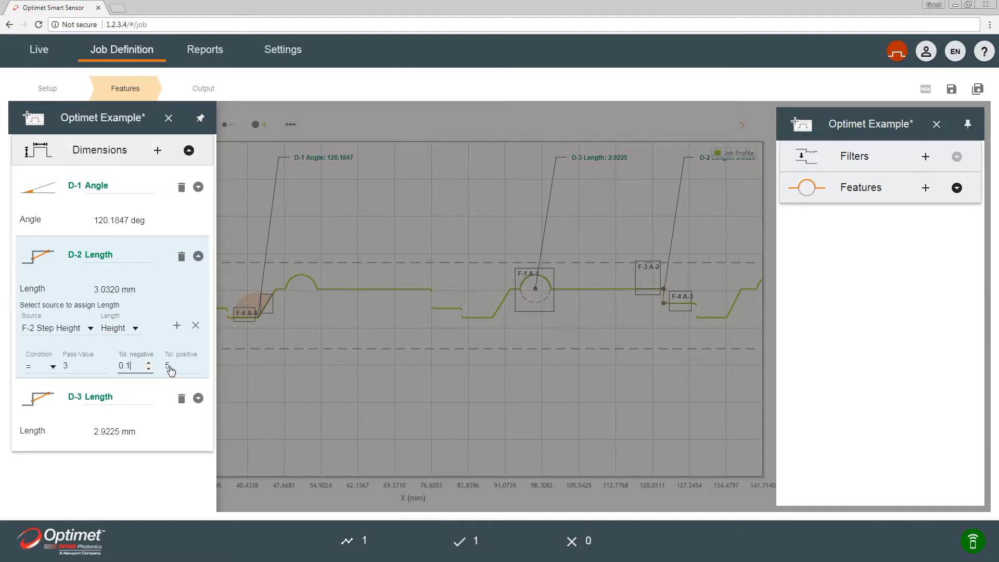
pyautogui.click(178, 365)
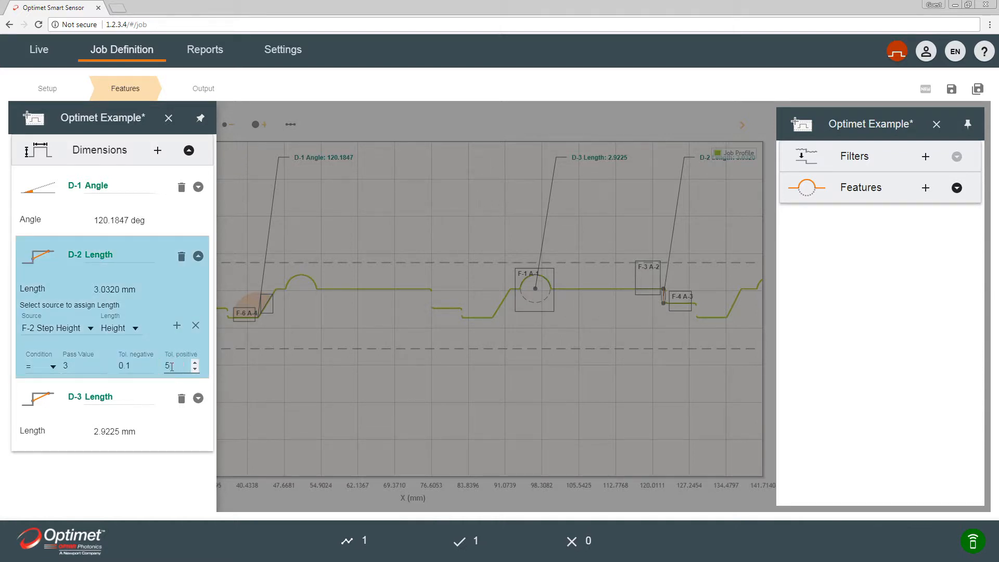
pyautogui.write('.5')
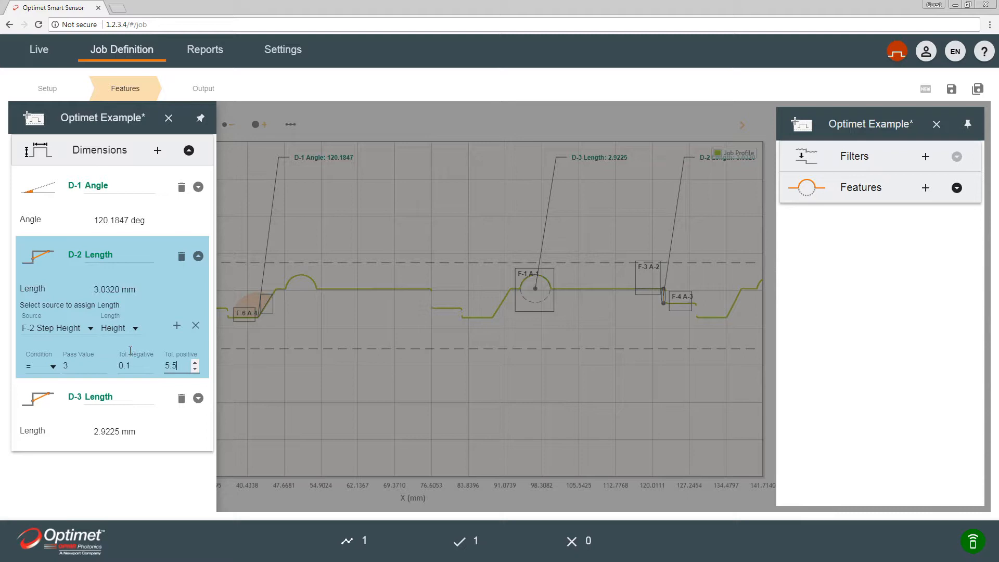
pyautogui.moveTo(189, 151)
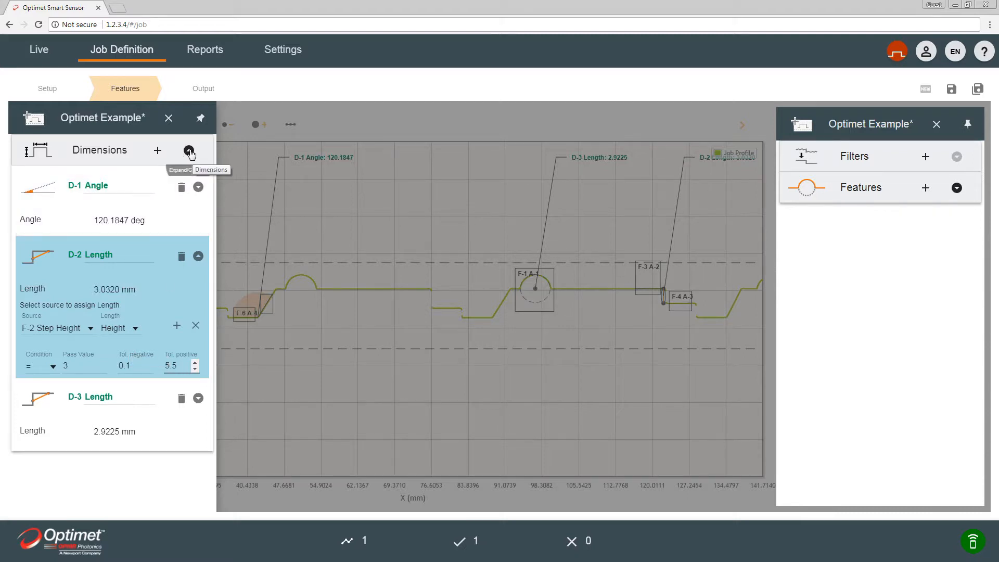
# Collapse and close the Dimensions list, then switch to the Setup step
pyautogui.click(189, 151)
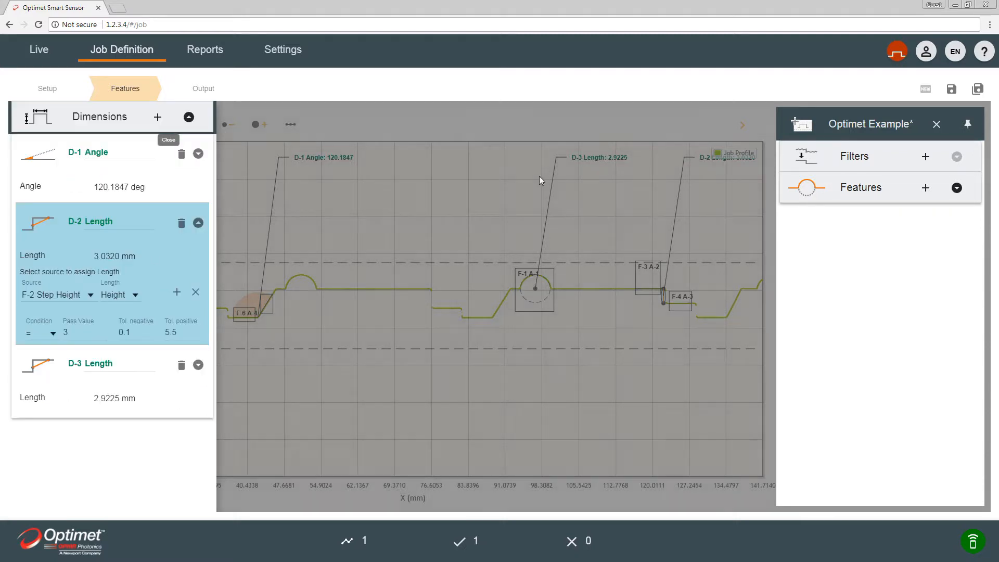
pyautogui.click(188, 117)
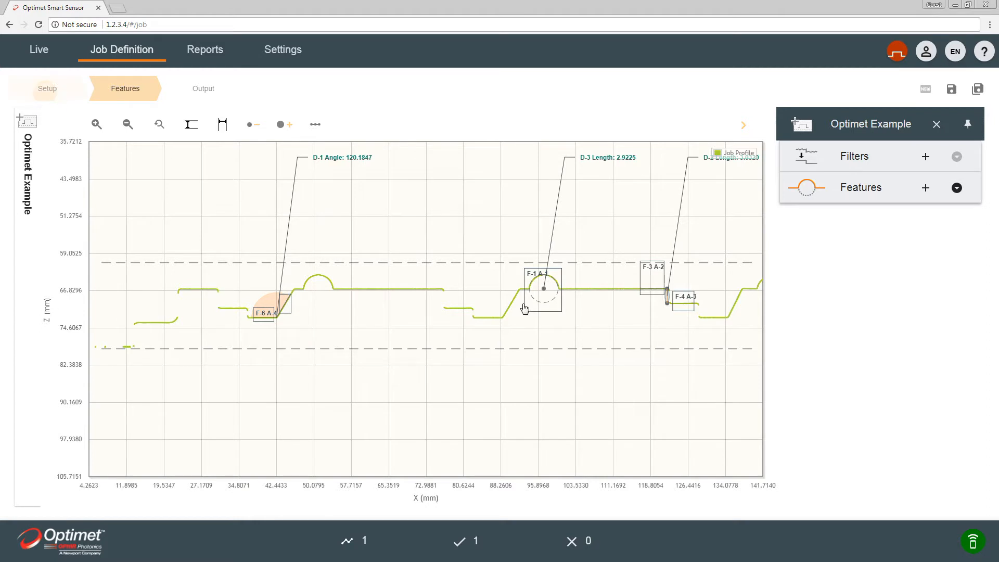
pyautogui.click(47, 88)
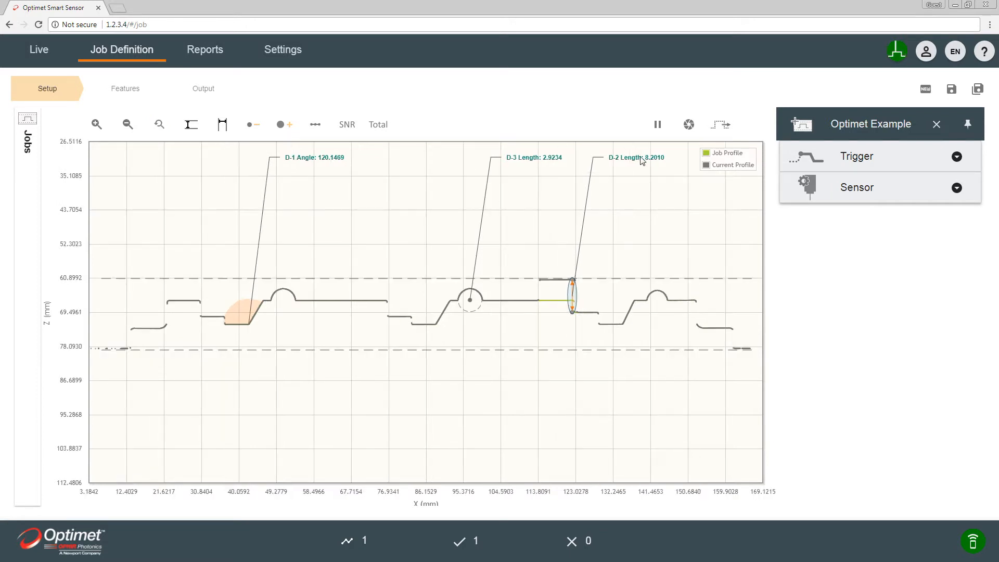
pyautogui.moveTo(591, 253)
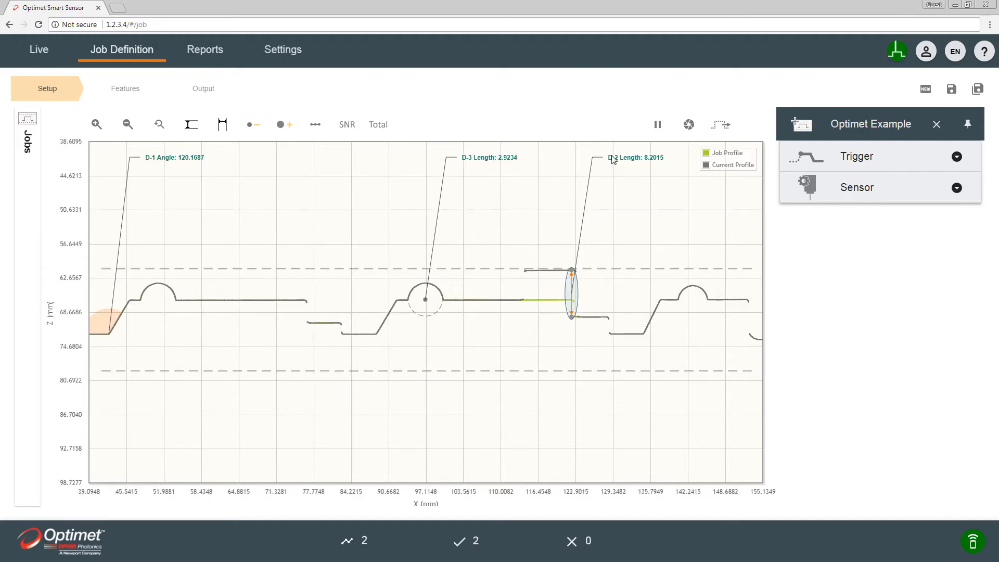
pyautogui.moveTo(647, 166)
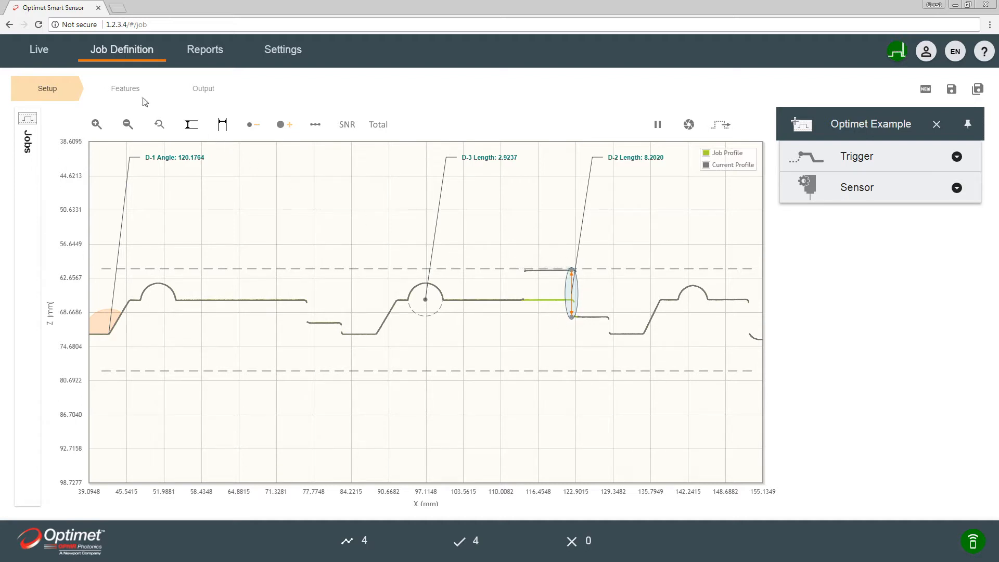
# Return to the Features step after observing the live profile readings
pyautogui.click(125, 88)
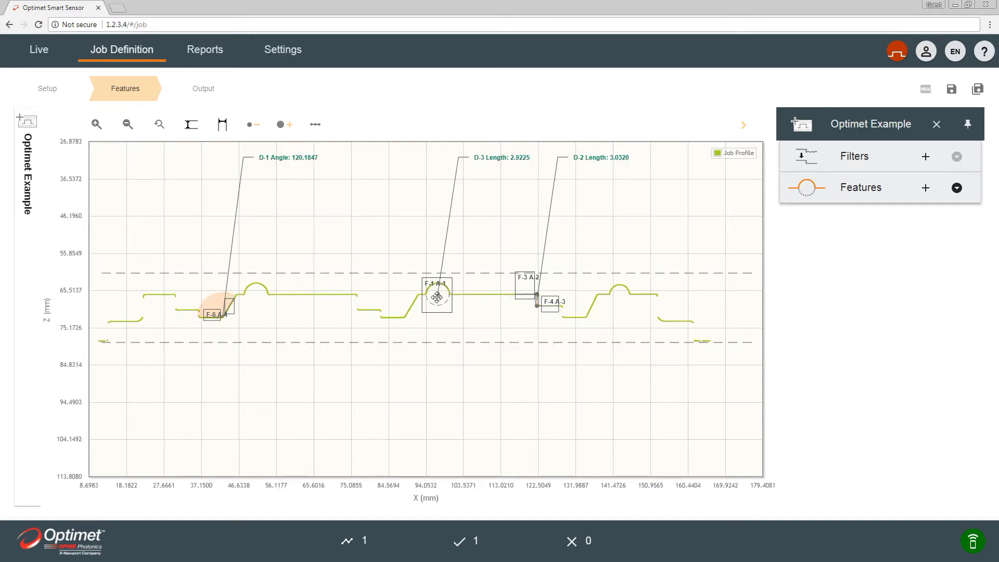
# Drag the F-1 circle feature onto the rightmost bump near X 141
pyautogui.moveTo(437, 296); pyautogui.dragTo(624, 289)
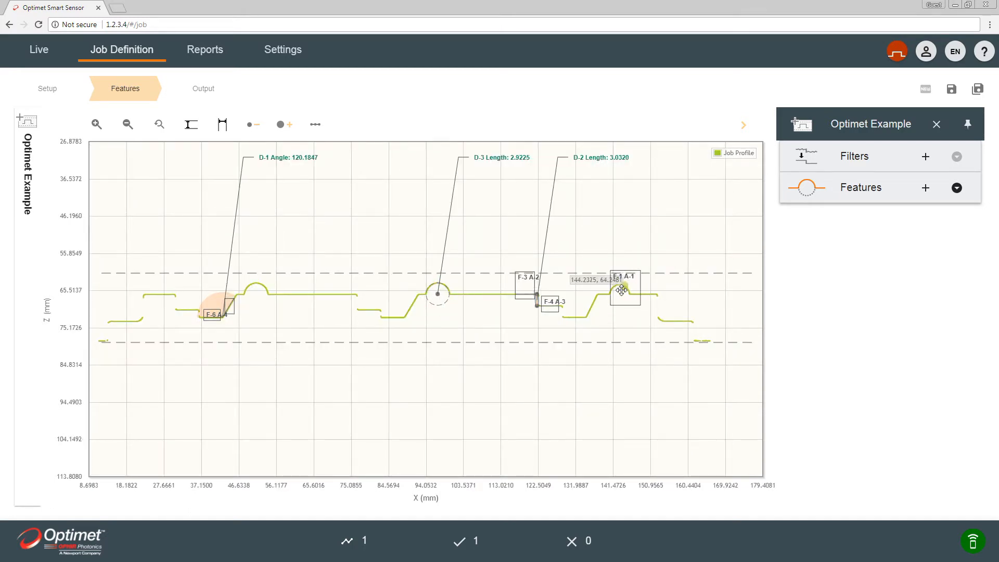
pyautogui.moveTo(625, 290); pyautogui.dragTo(618, 289)
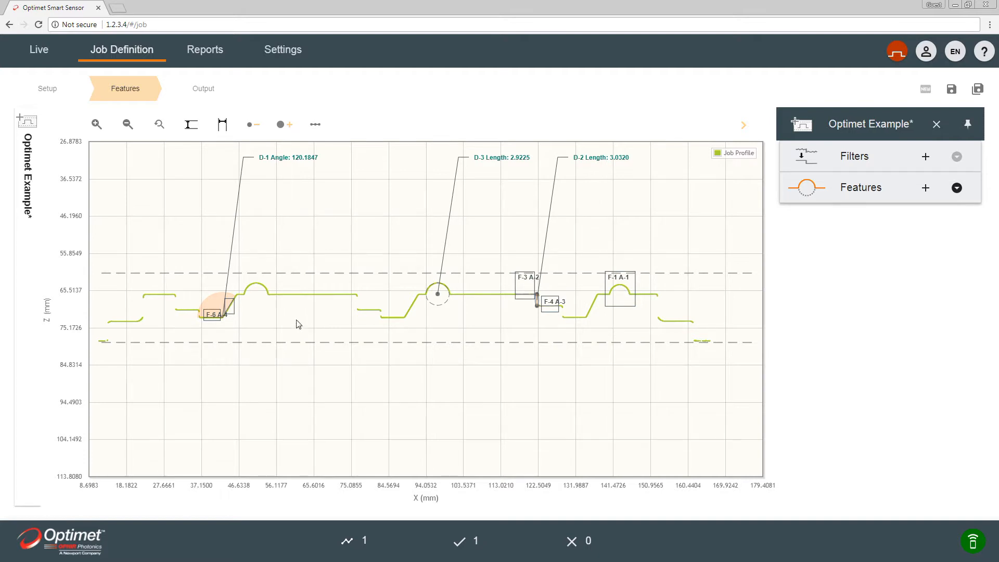
pyautogui.moveTo(289, 364)
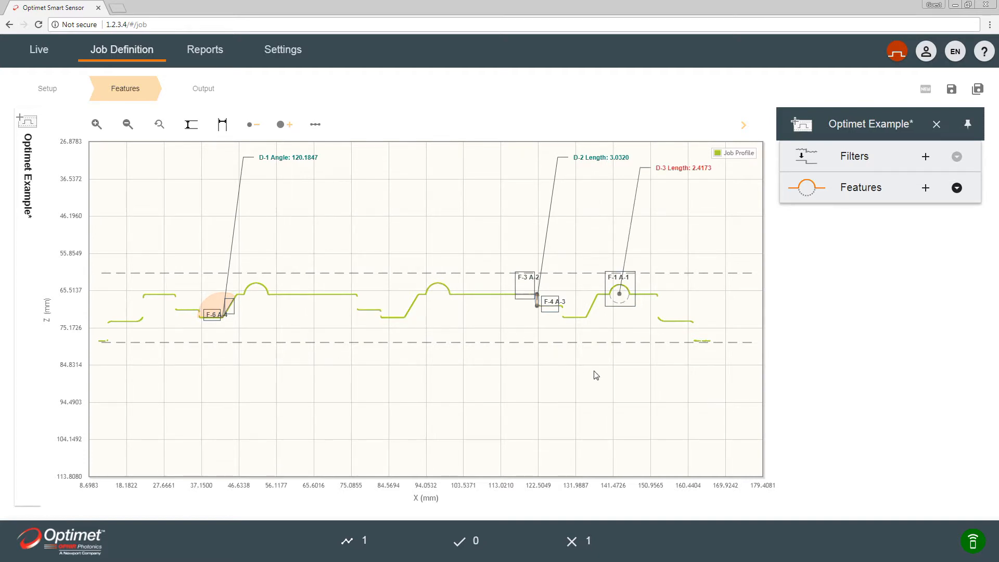
pyautogui.moveTo(567, 296)
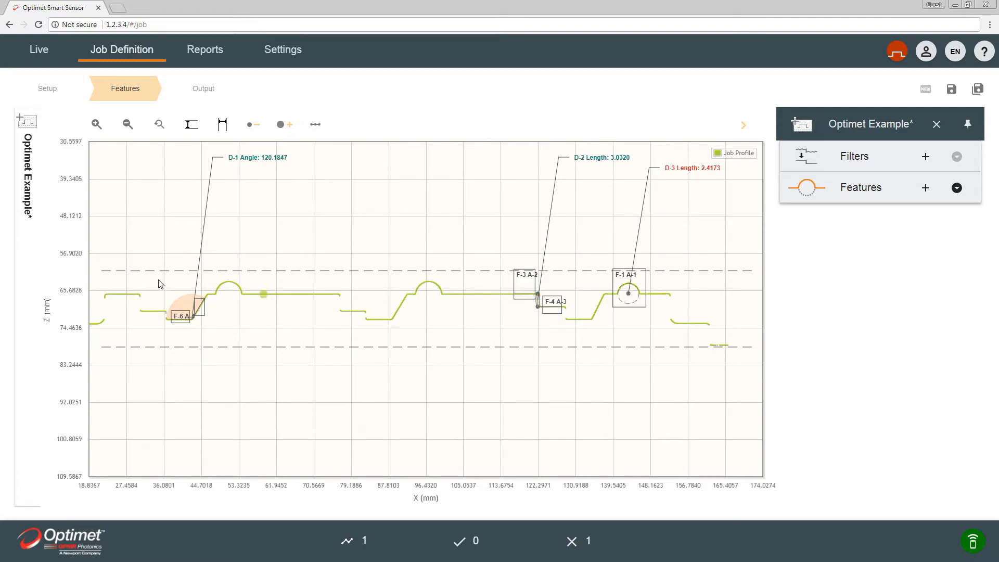
pyautogui.moveTo(151, 312)
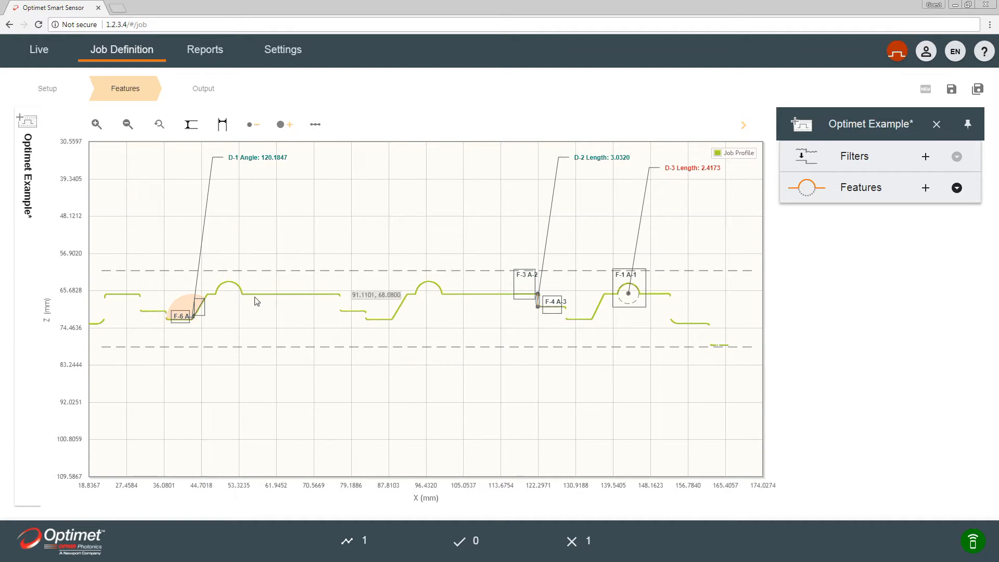
pyautogui.moveTo(434, 284)
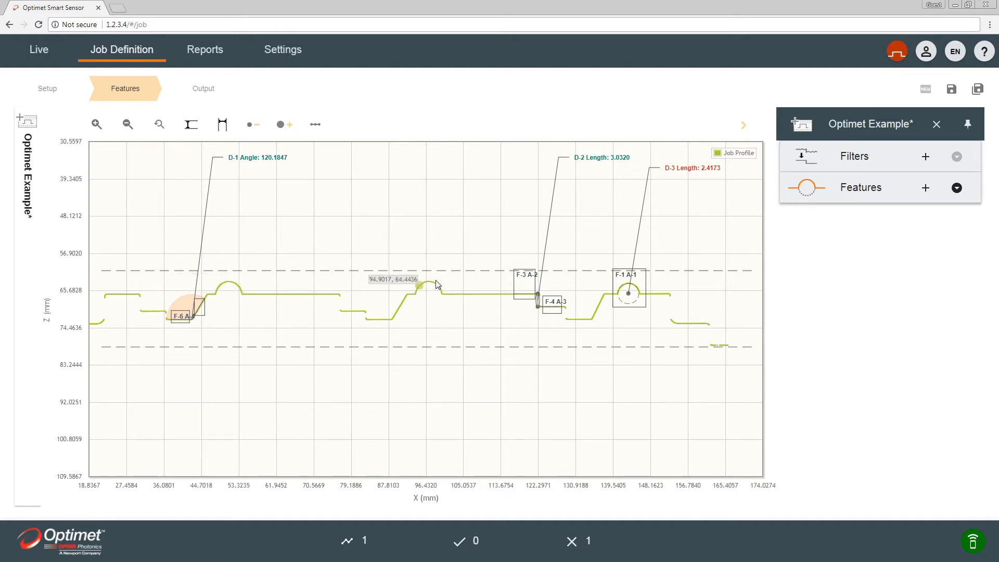
pyautogui.moveTo(433, 287)
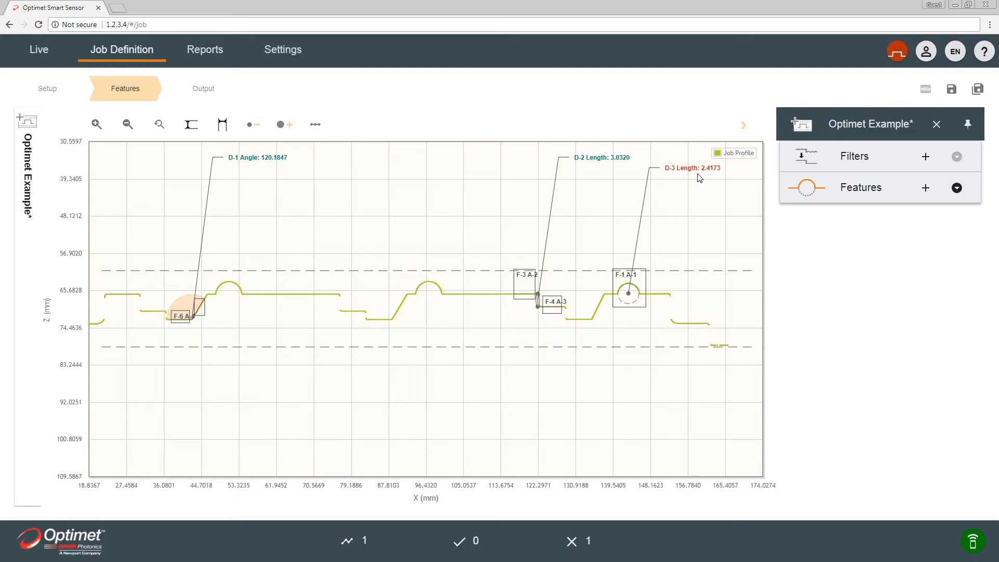
pyautogui.moveTo(43, 160)
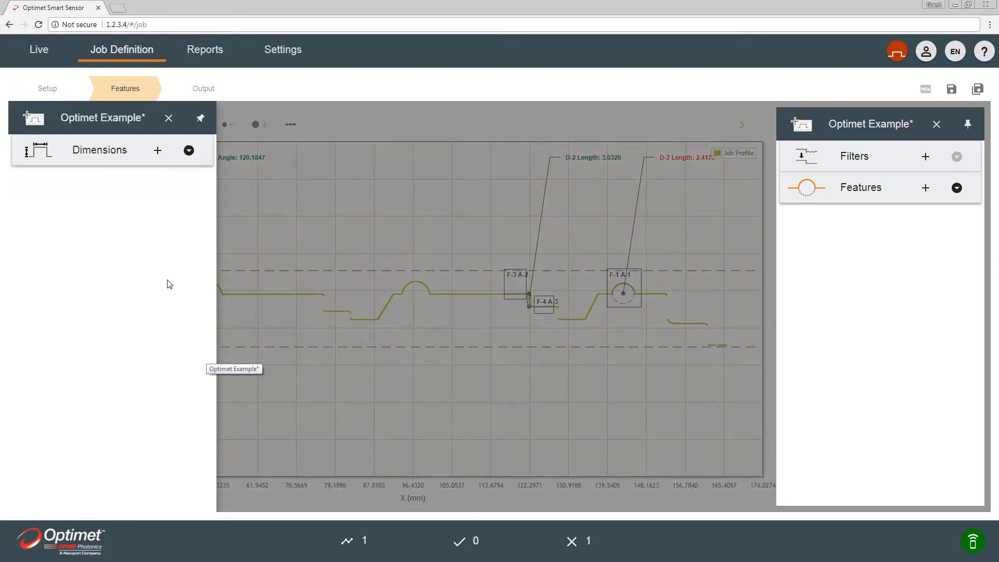
# Expand the D-3 Length details, then close the Dimensions list
pyautogui.click(188, 150)
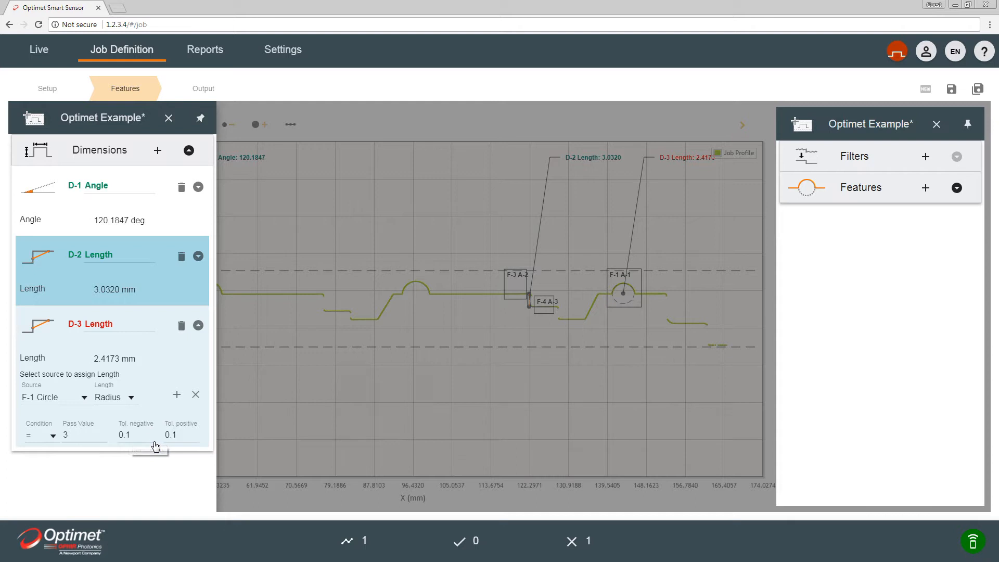
pyautogui.click(169, 118)
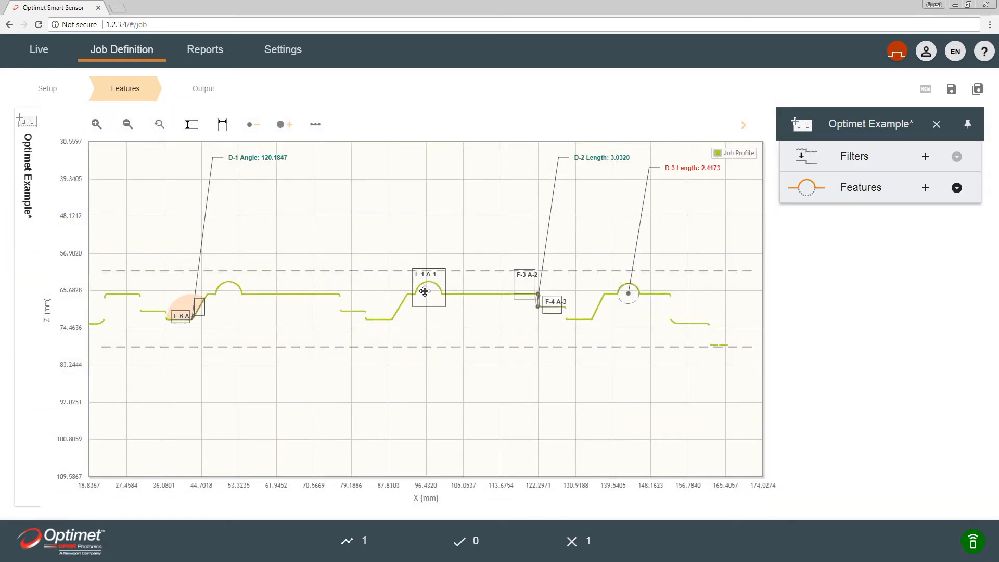
pyautogui.moveTo(525, 296)
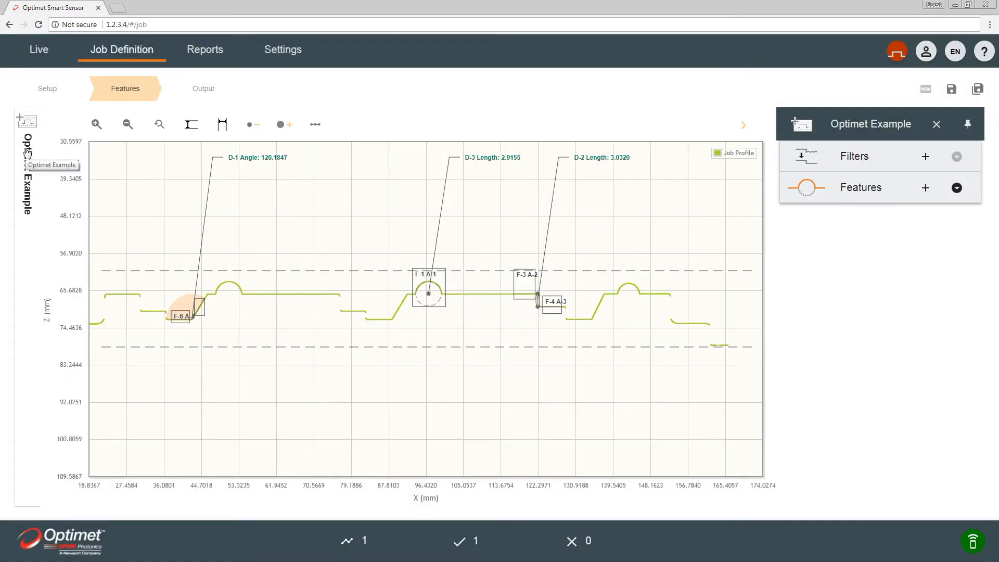
pyautogui.moveTo(5, 204)
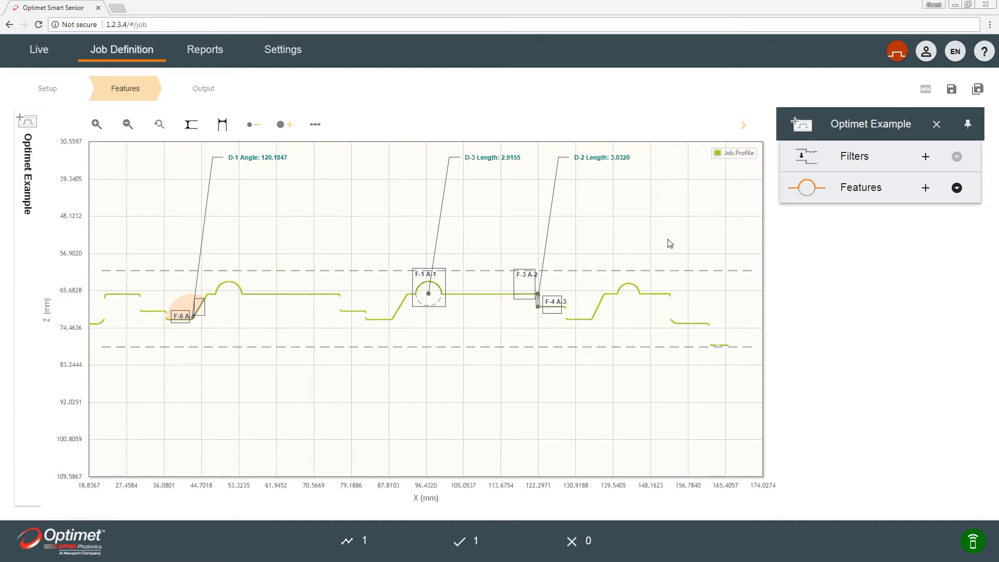
pyautogui.moveTo(925, 191)
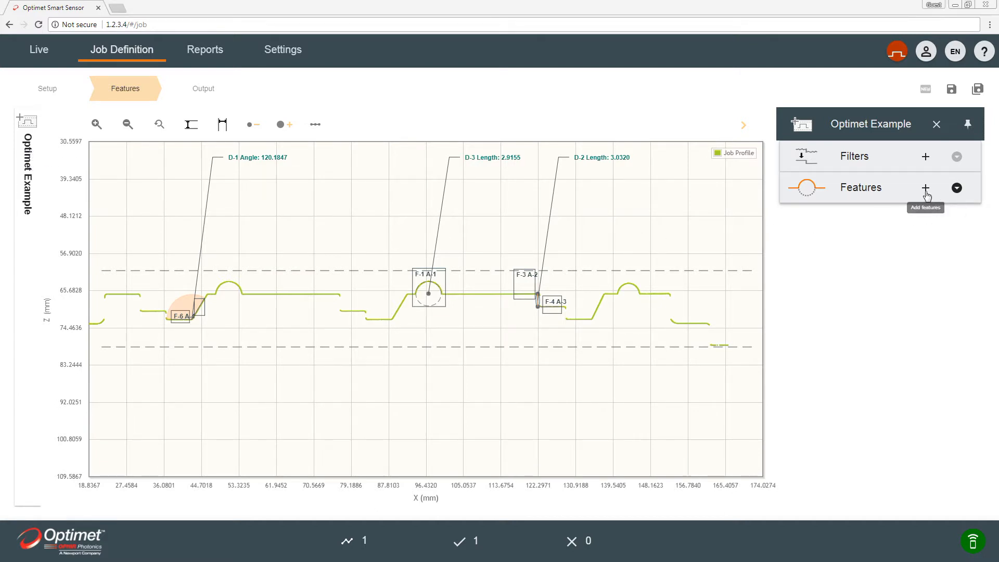
# Add an F-8 Step Height feature using new lines F-9 and F-10
pyautogui.click(924, 187)
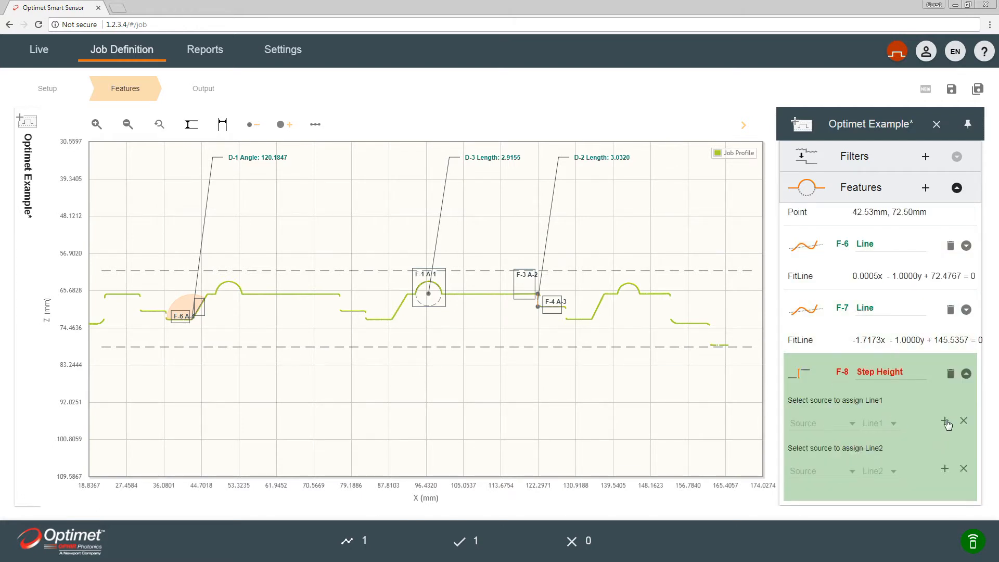
pyautogui.click(945, 420)
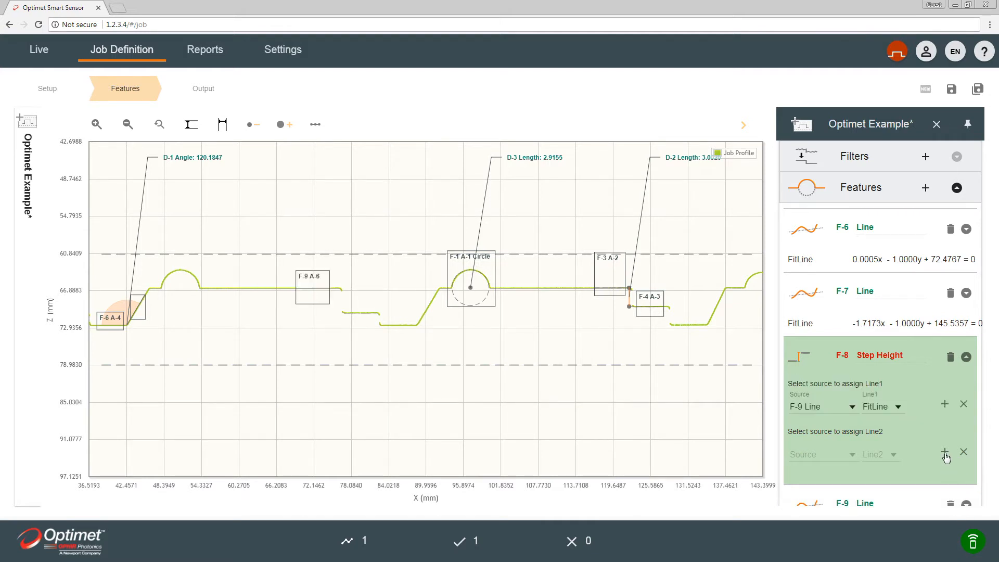
pyautogui.click(944, 452)
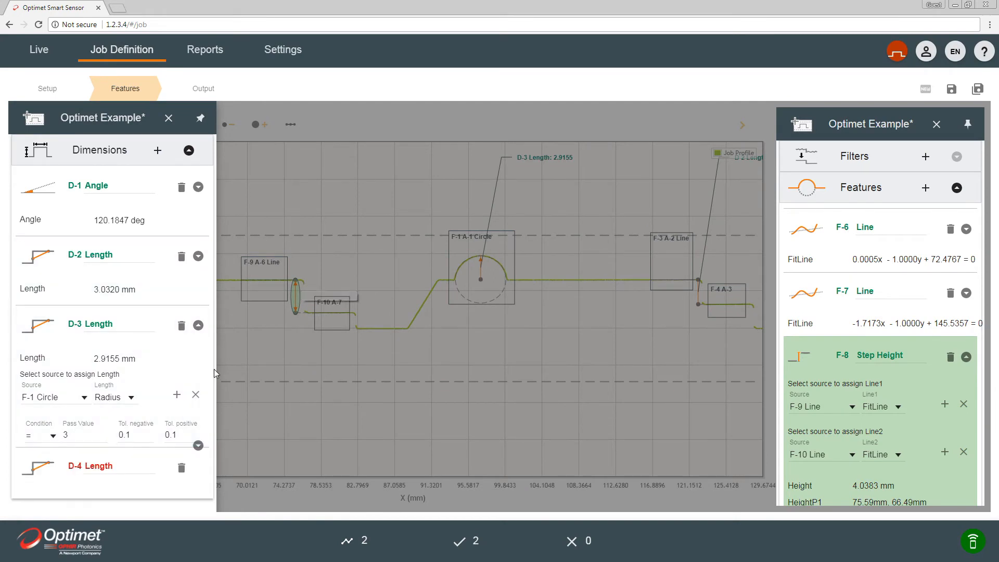
# Set D-4 source to F-8 Step Height, pass value 4, tolerances 0.1 each side
pyautogui.click(89, 466)
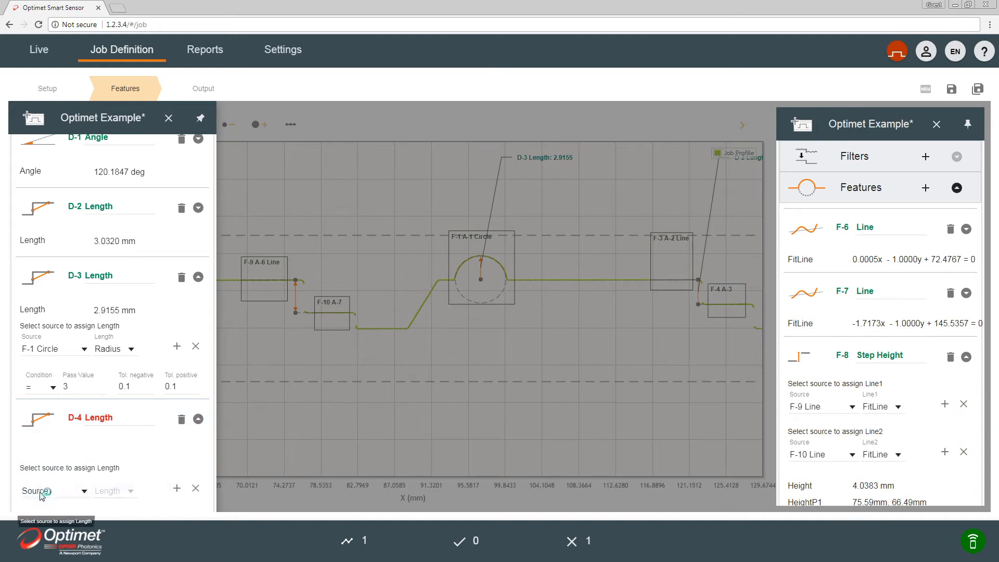
pyautogui.click(55, 490)
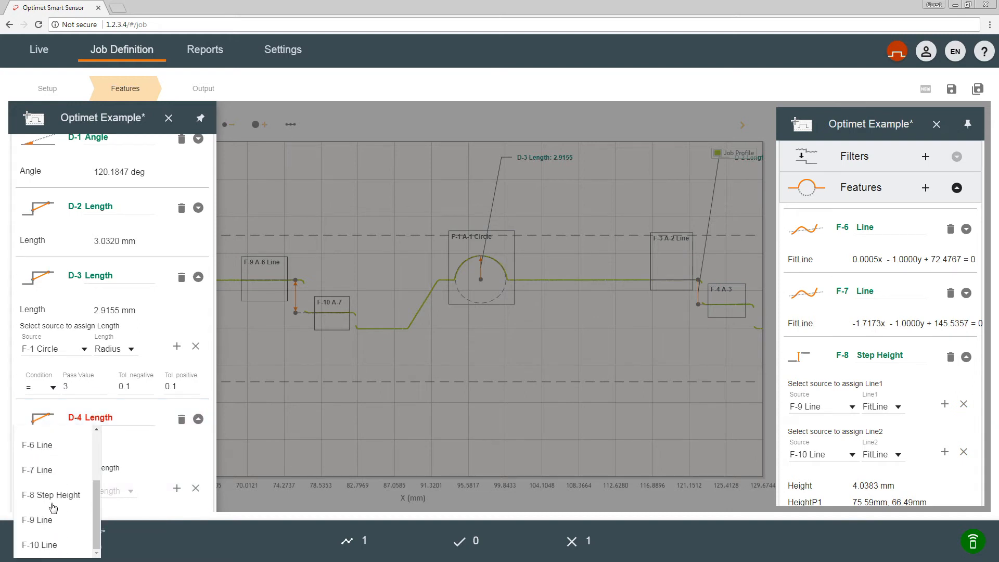
pyautogui.click(51, 494)
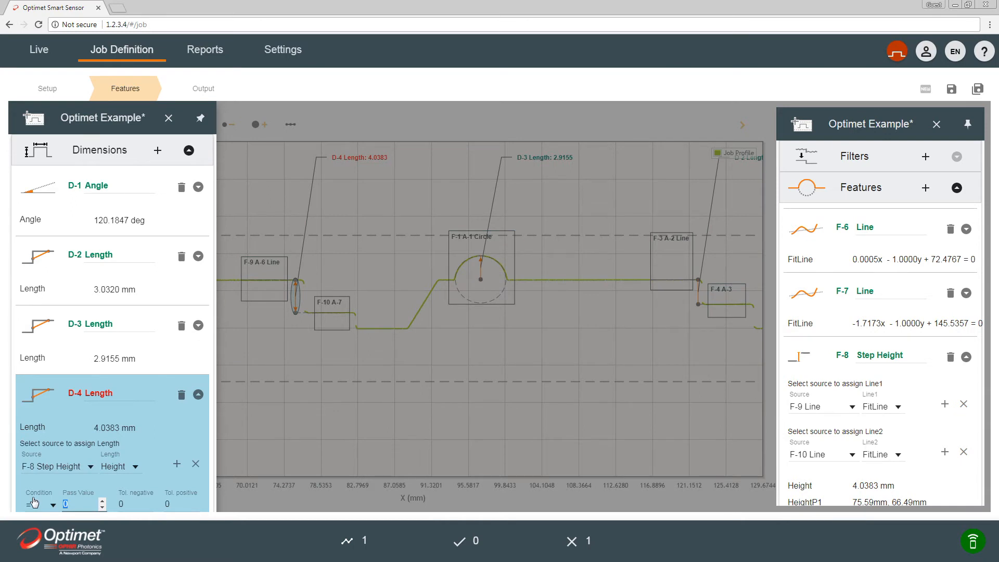
pyautogui.write('4')
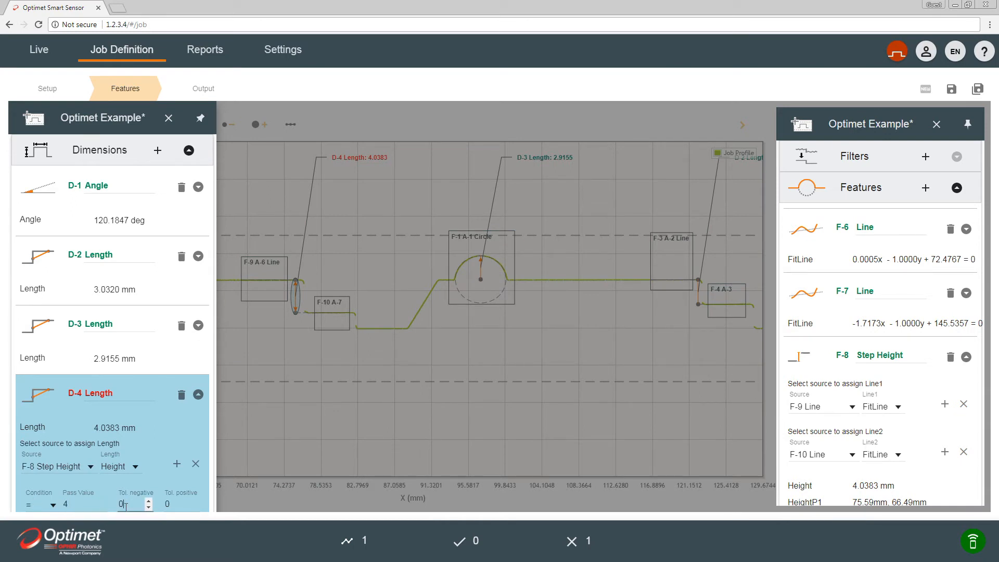
pyautogui.write('0.1')
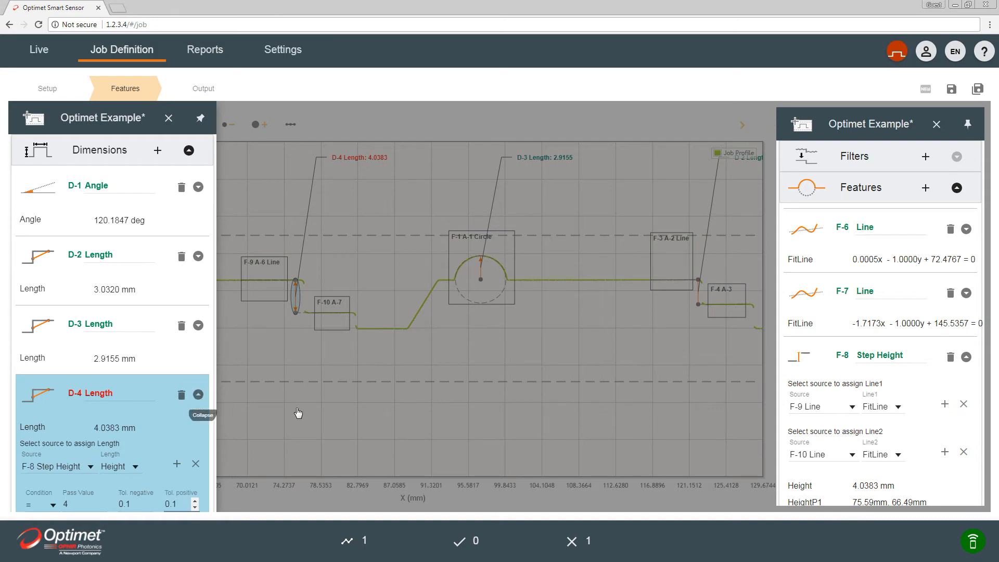
pyautogui.click(198, 393)
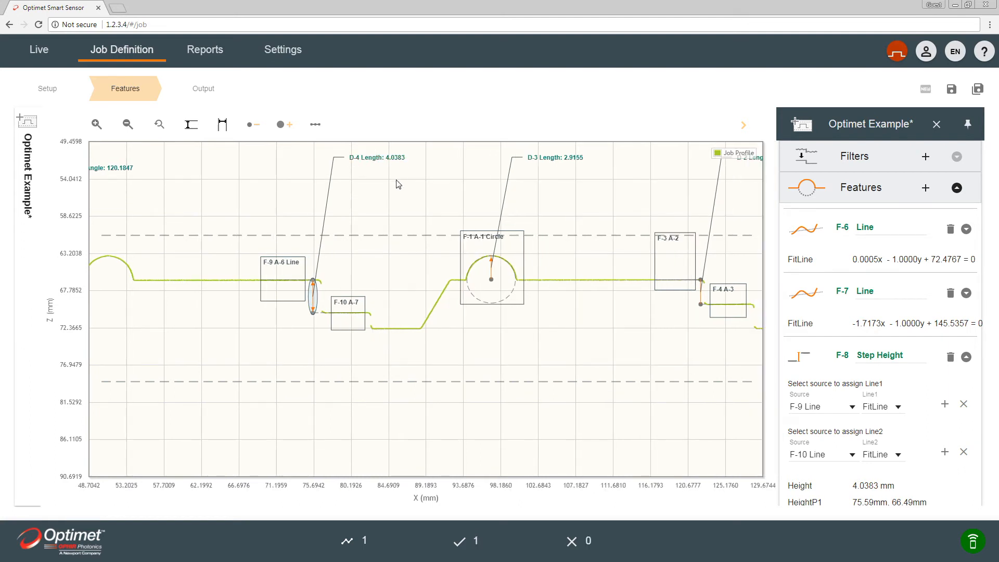
pyautogui.moveTo(236, 345)
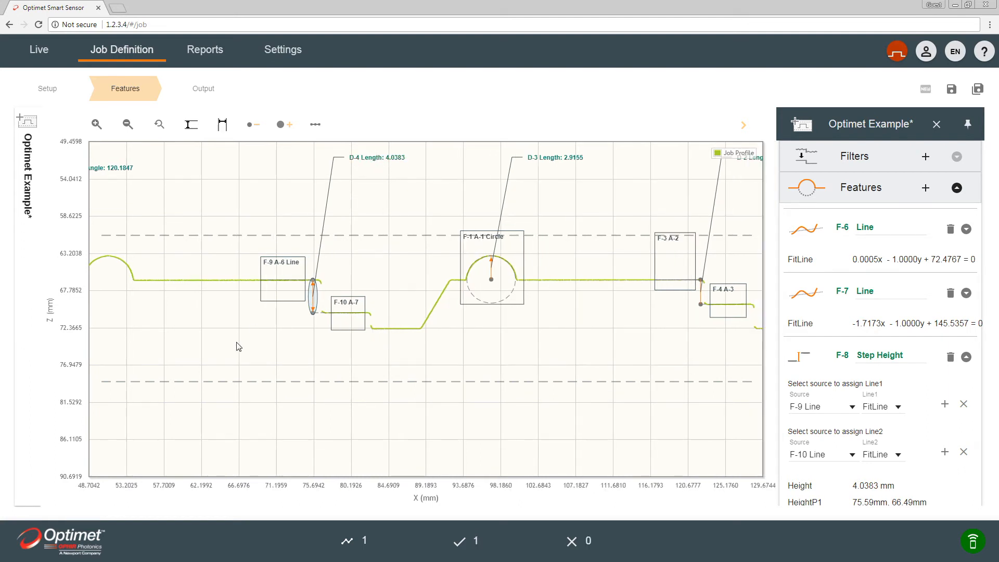
# Fit the profile in view, shift the F-9 line region, and move F-1 onto the right-hand arc
pyautogui.click(158, 125)
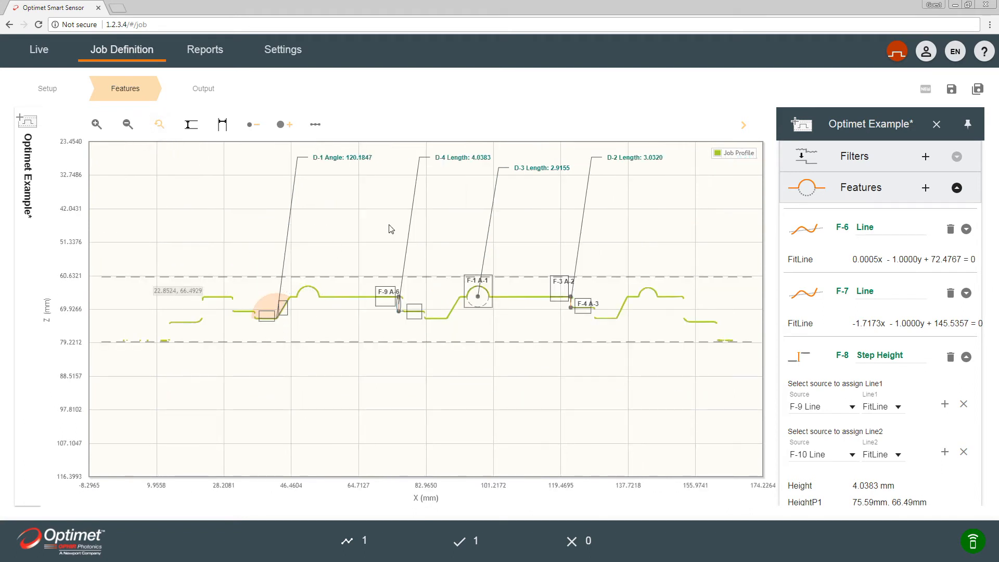
pyautogui.moveTo(247, 317)
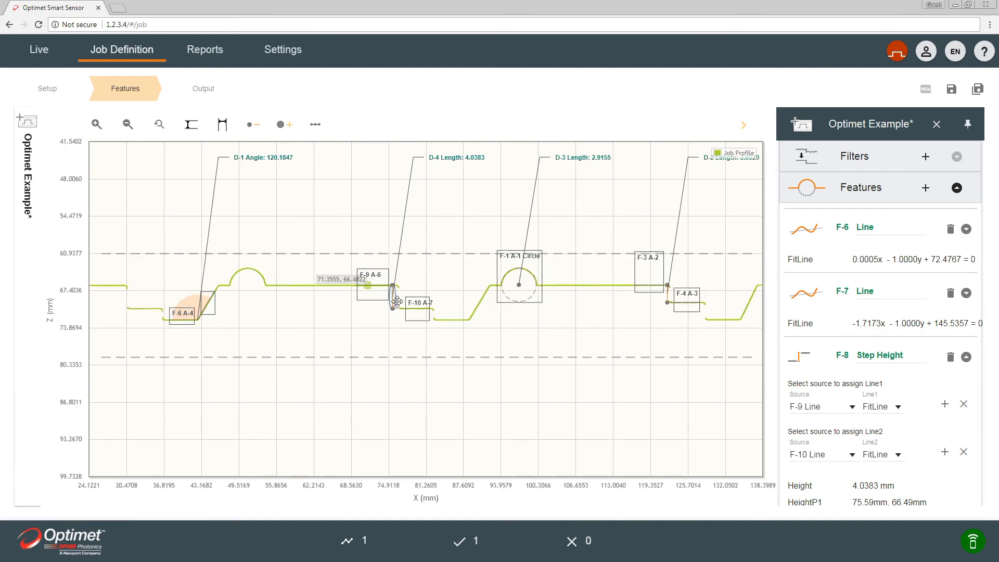
pyautogui.moveTo(371, 281); pyautogui.dragTo(451, 319)
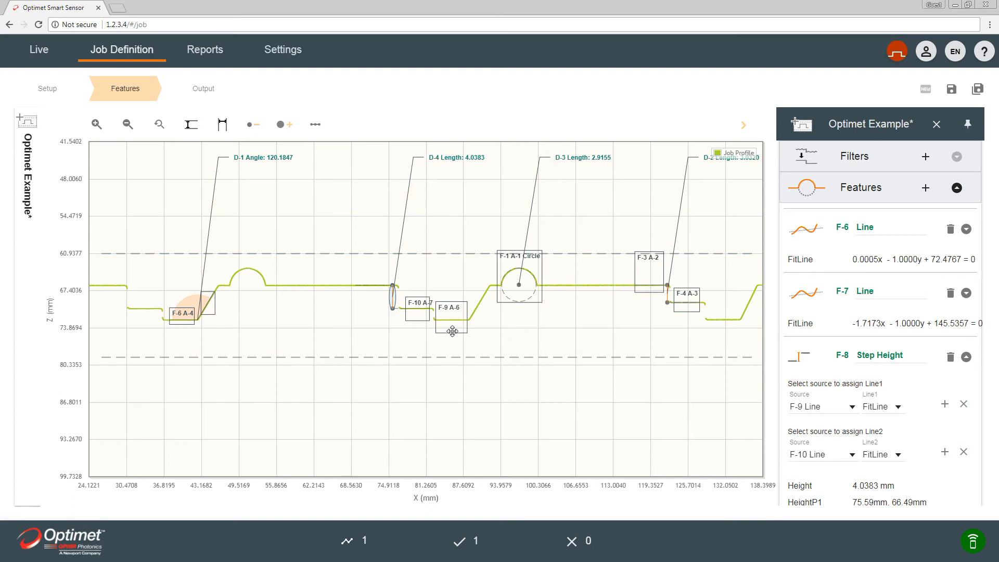
pyautogui.moveTo(482, 267)
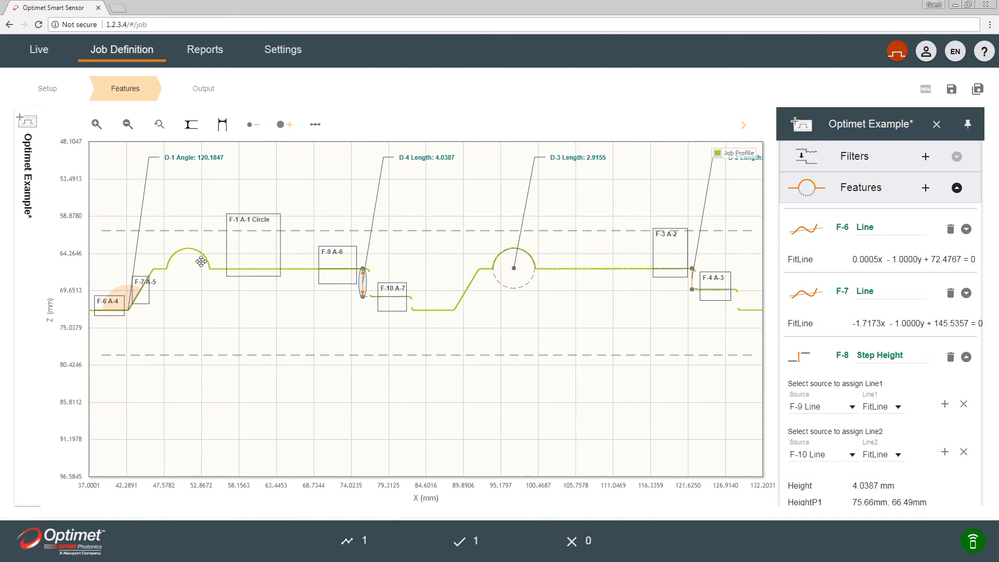
pyautogui.moveTo(201, 261); pyautogui.dragTo(249, 245)
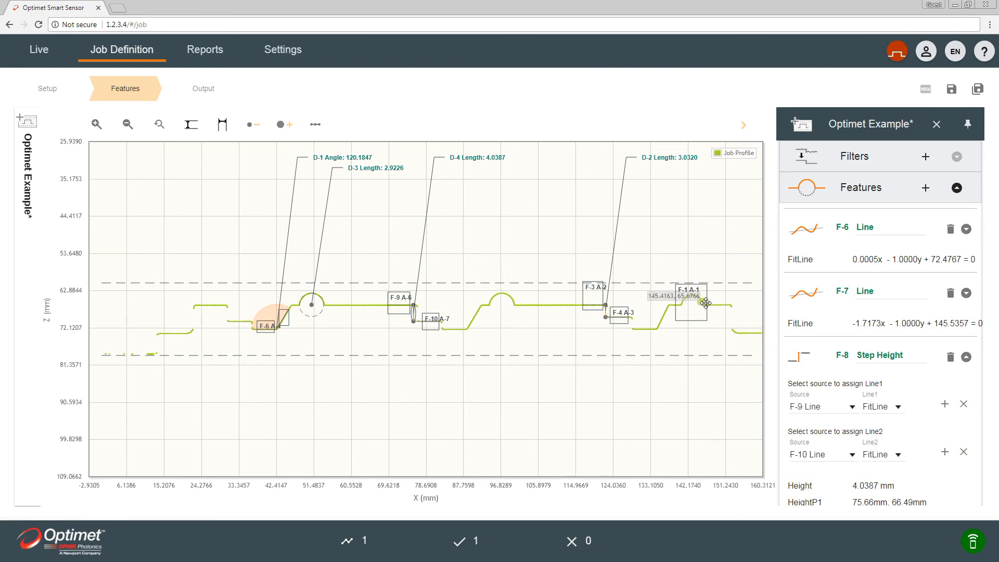
pyautogui.moveTo(696, 274)
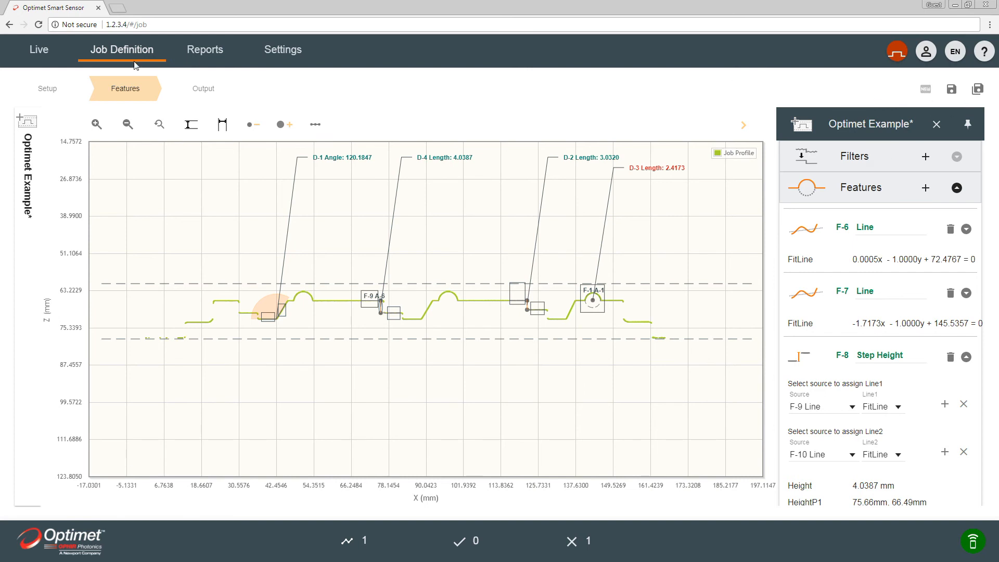
pyautogui.moveTo(621, 321)
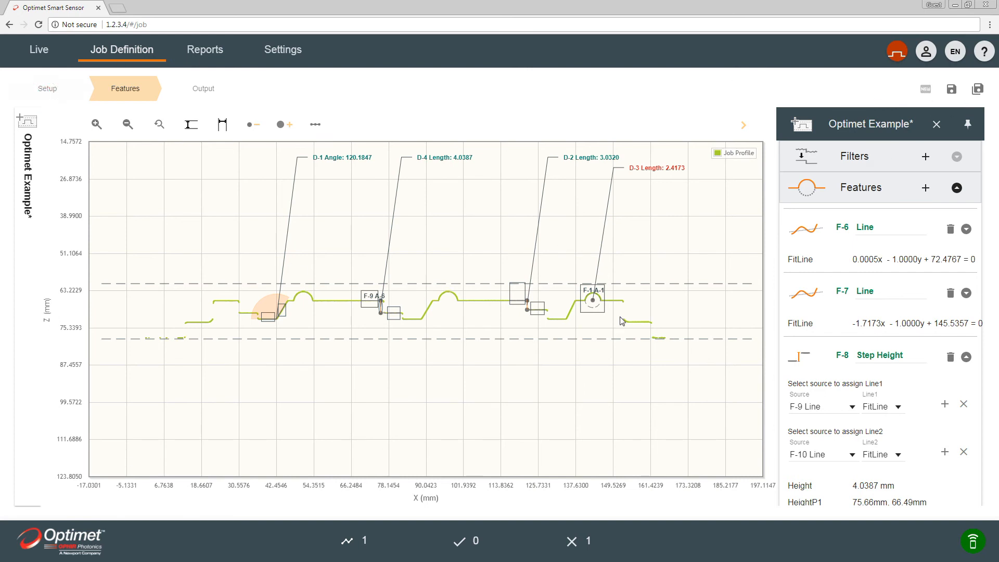
# Go back to Setup and save the Optimet Example job
pyautogui.click(47, 88)
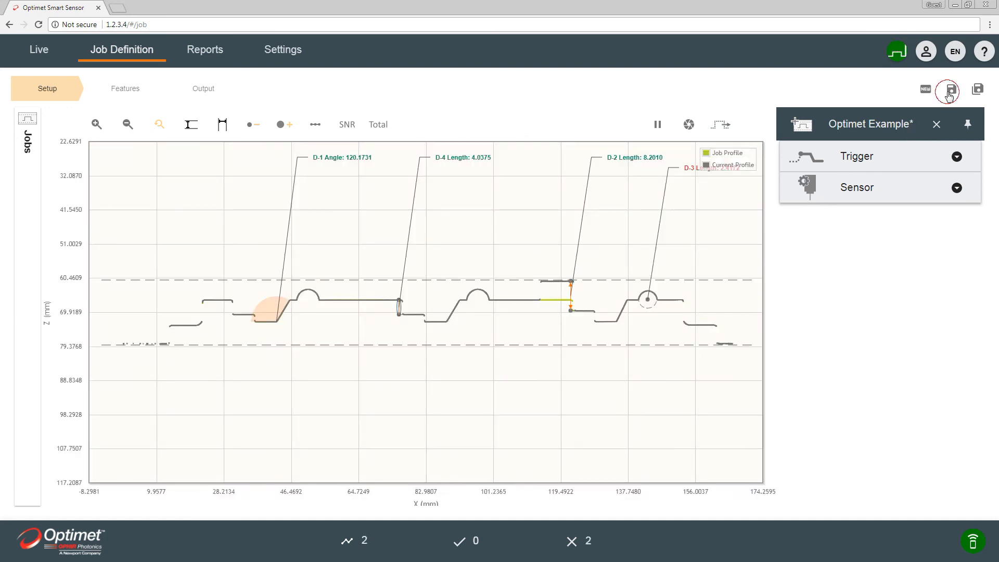
pyautogui.click(949, 89)
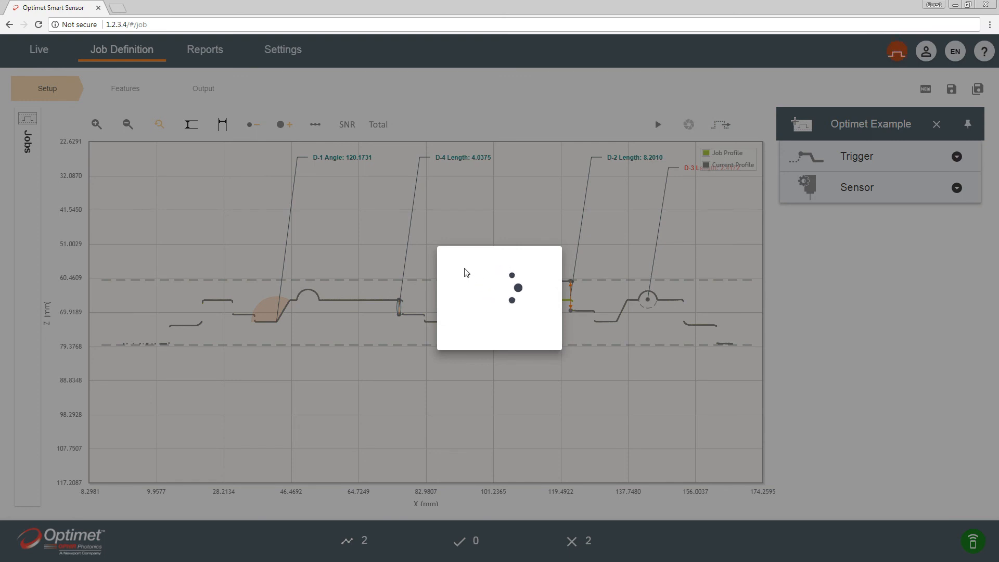